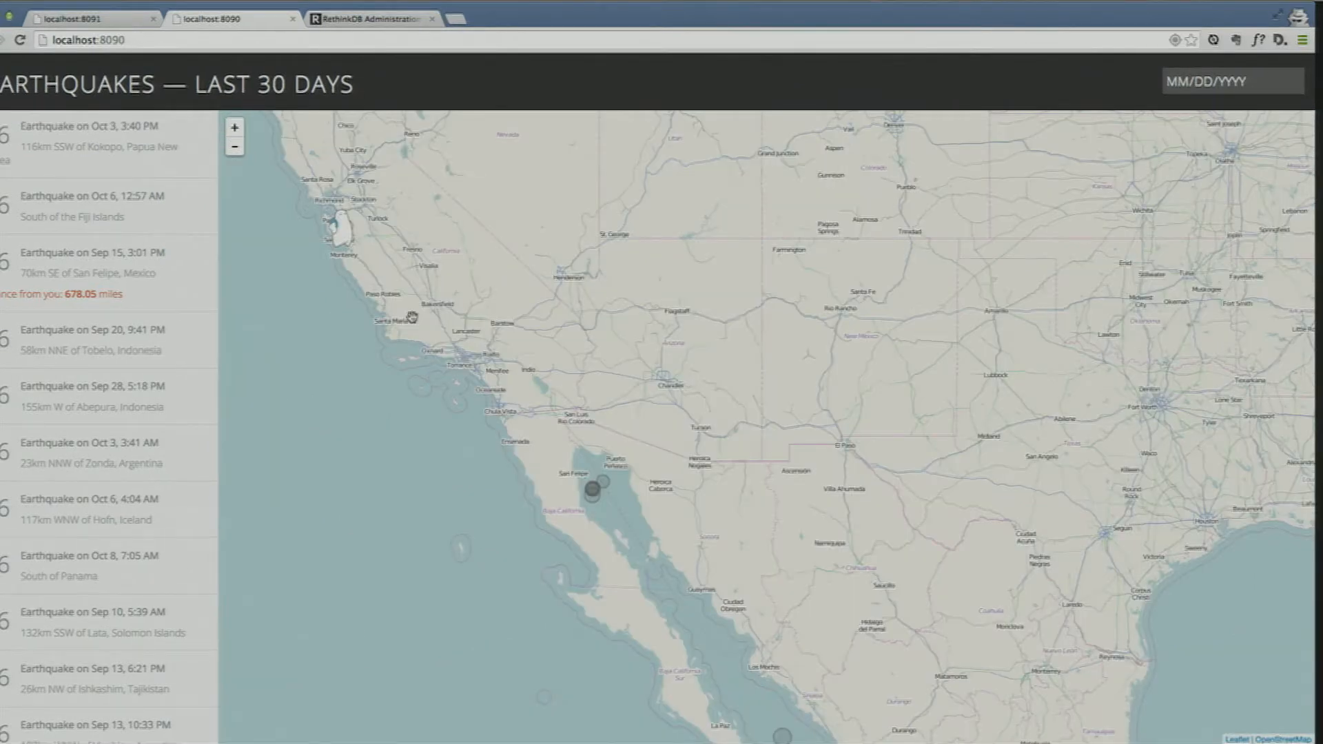
mouse_move(379, 302)
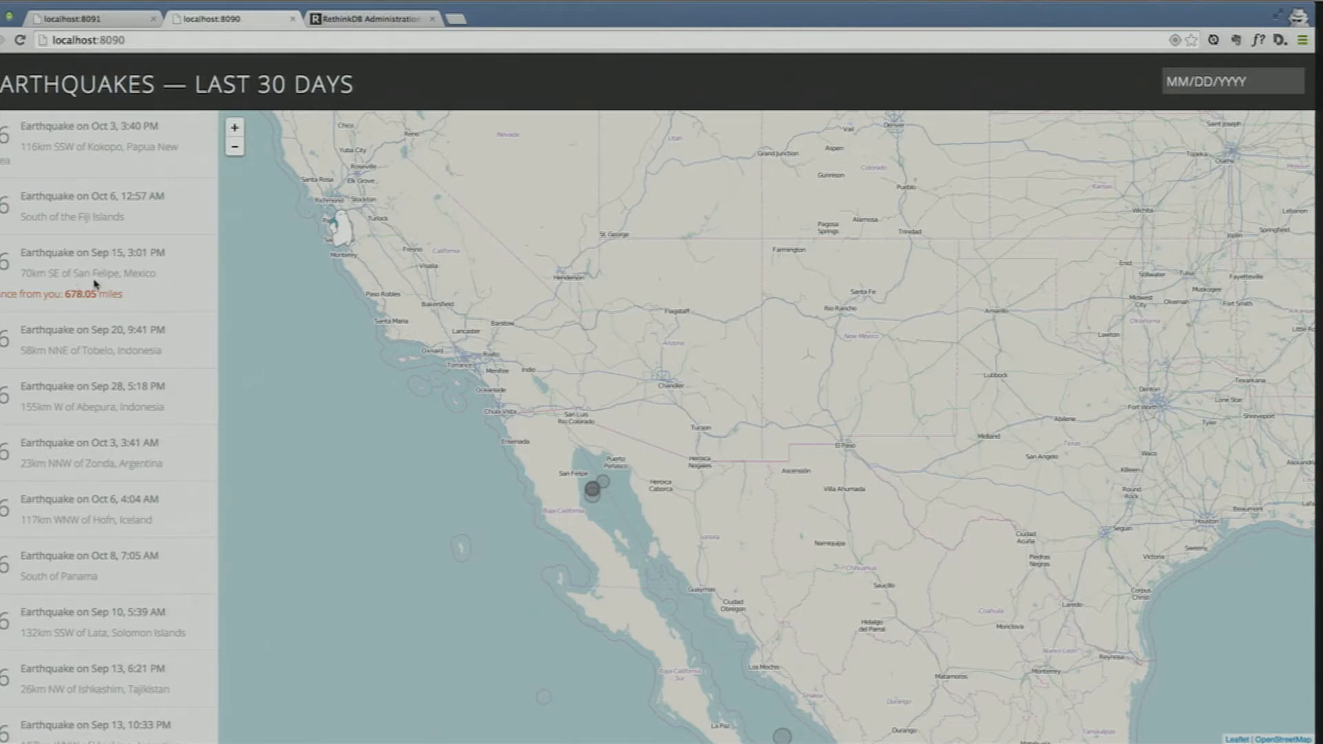
mouse_move(54, 266)
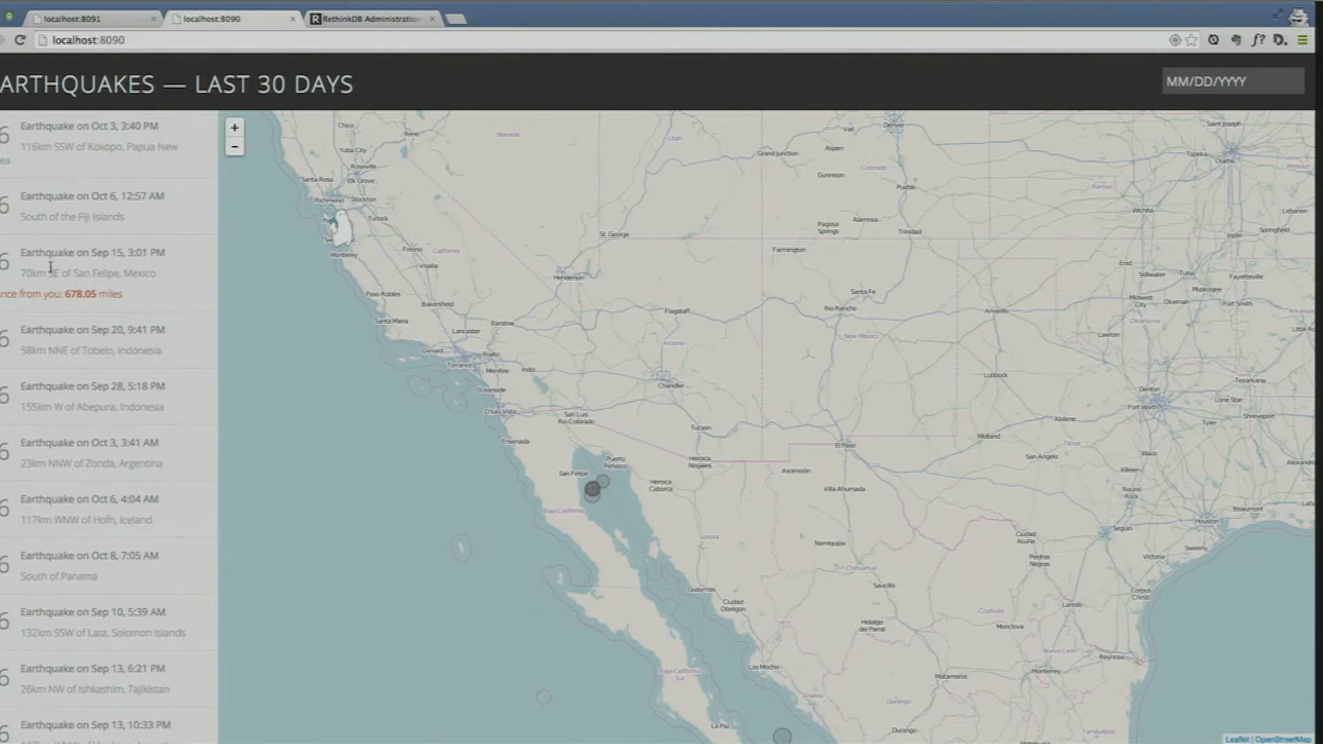
Highlight the Sep 15, 3:01 PM quake near San Felipe, Mexico and zoom out to worldwide markers
click(92, 272)
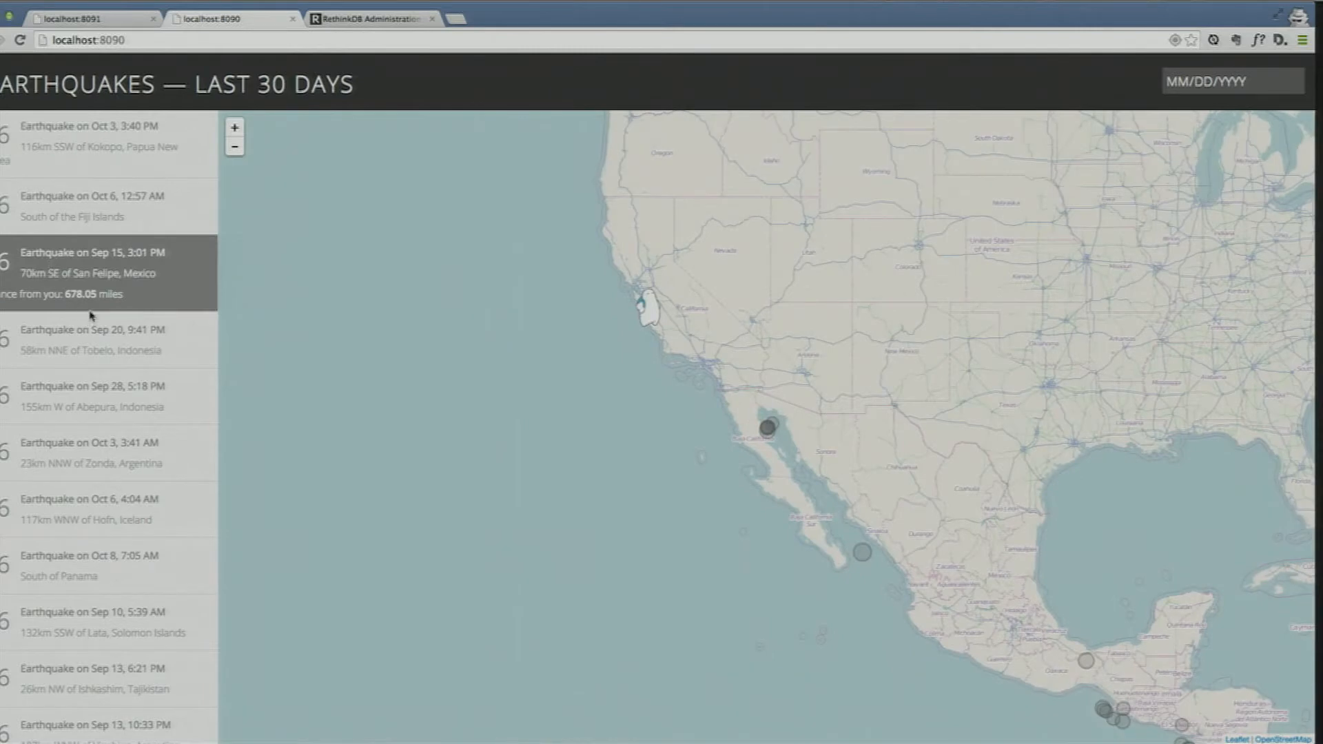
mouse_move(141, 297)
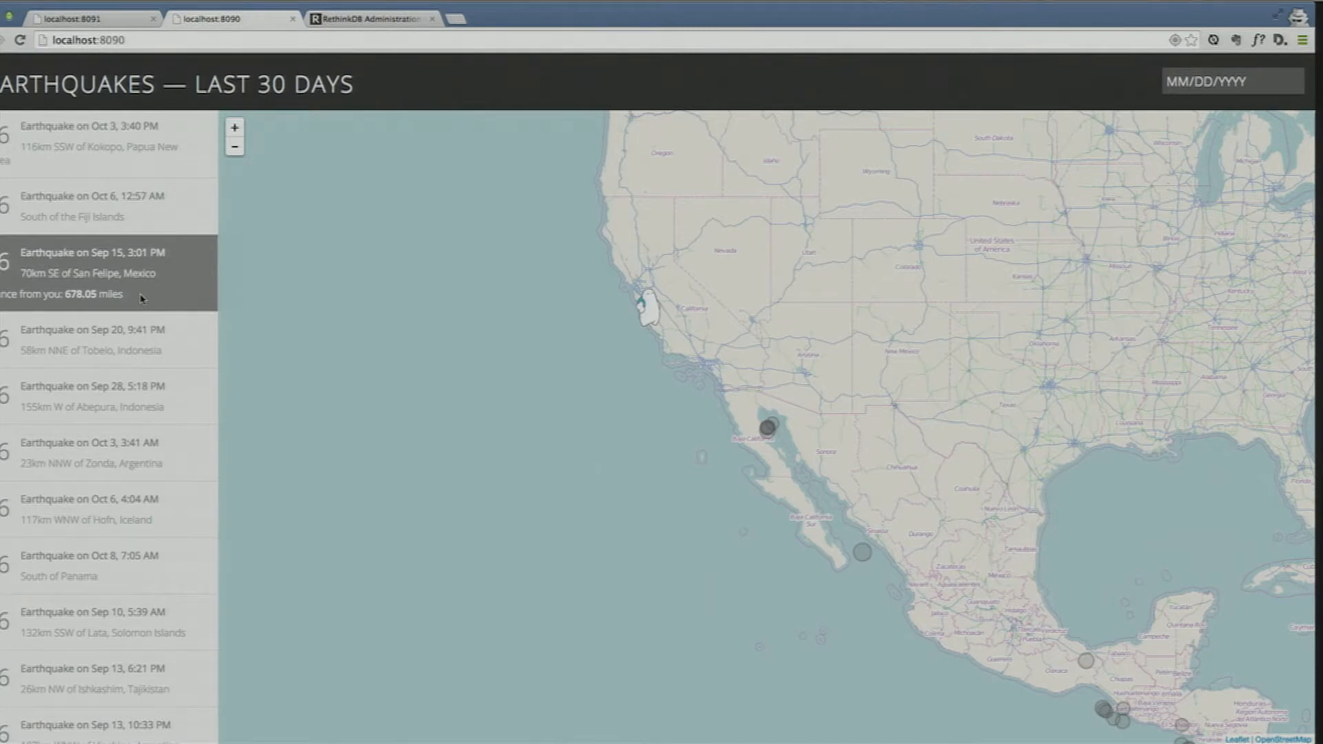
mouse_move(476, 260)
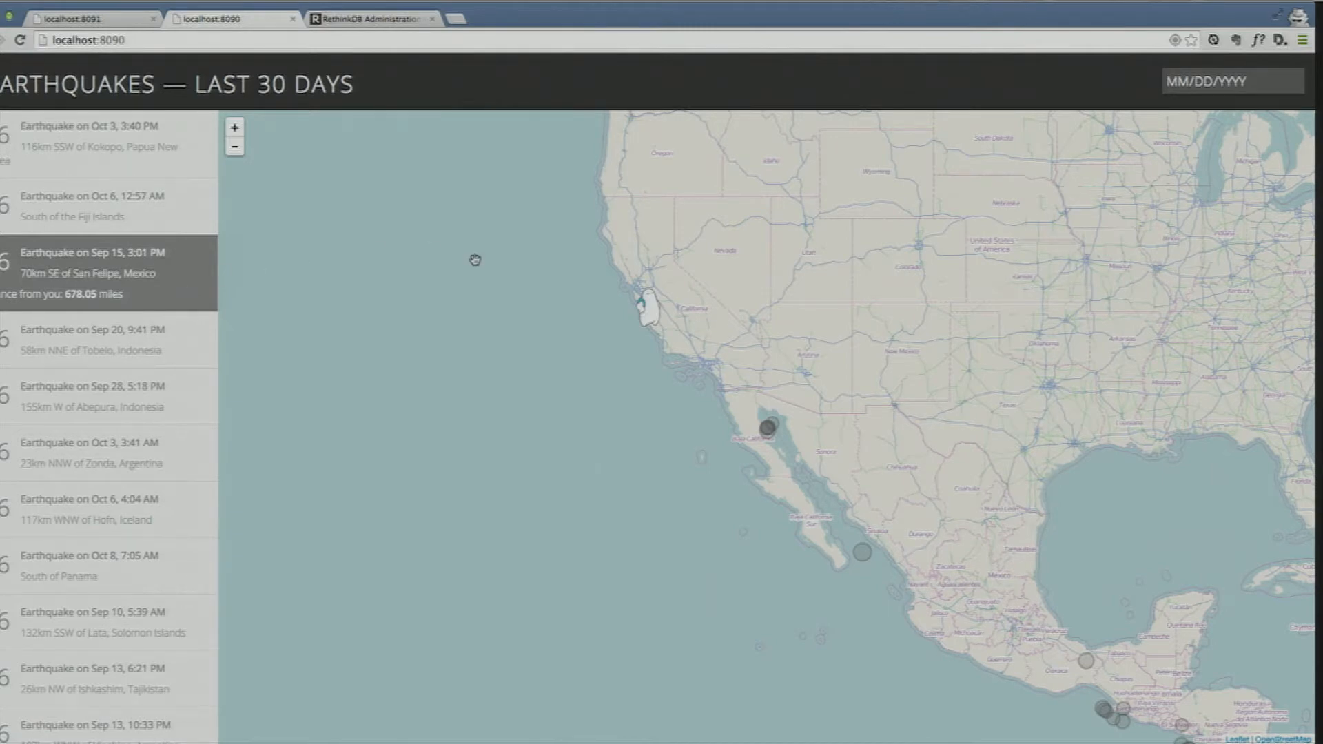
click(234, 146)
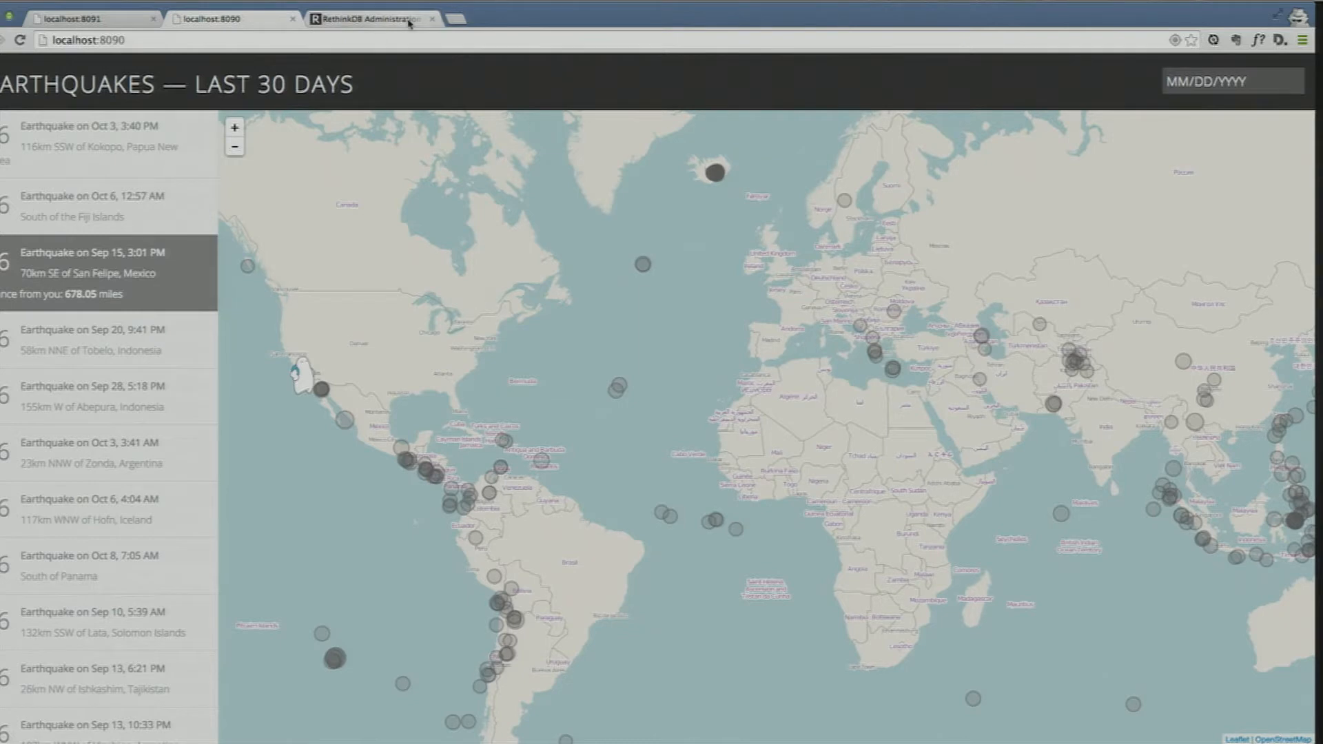
Run r.db("quake").table("quakes")(0) in Data Explorer, returning the M 4.5 Valdez, Alaska quake document
click(371, 18)
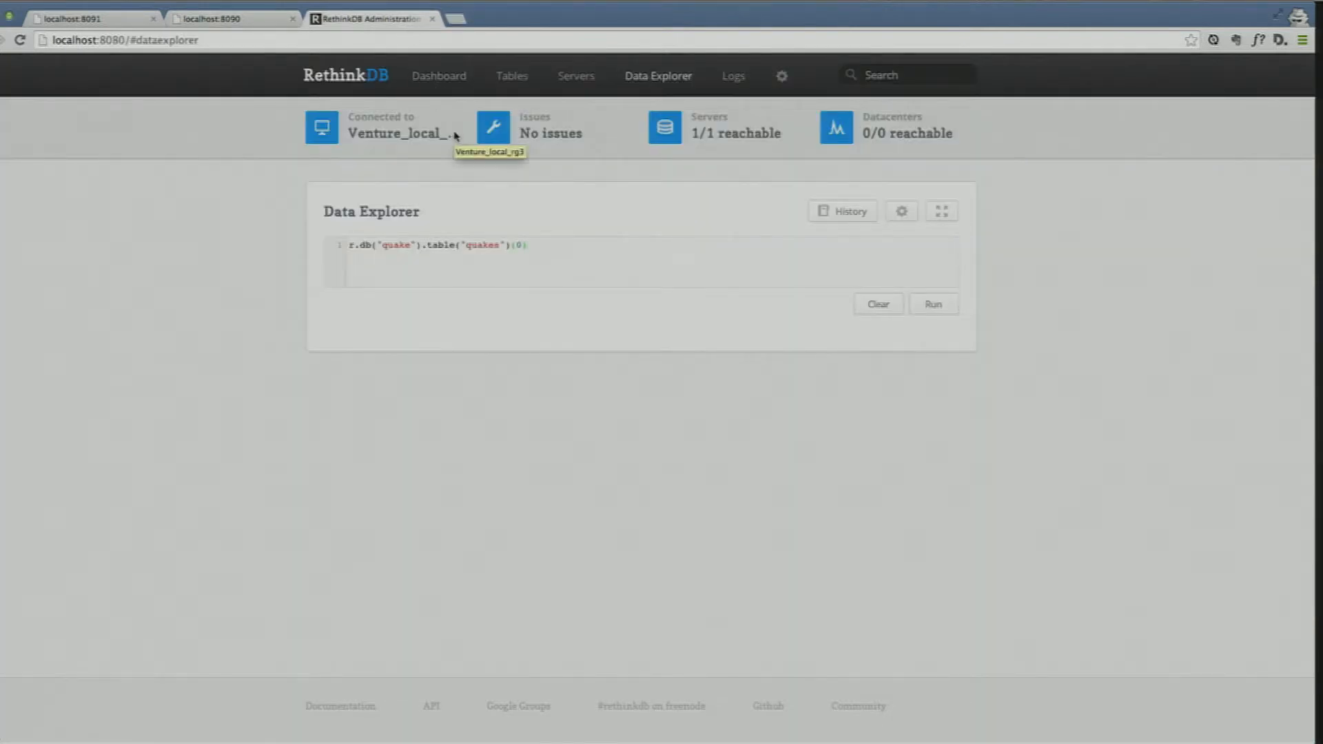
click(933, 304)
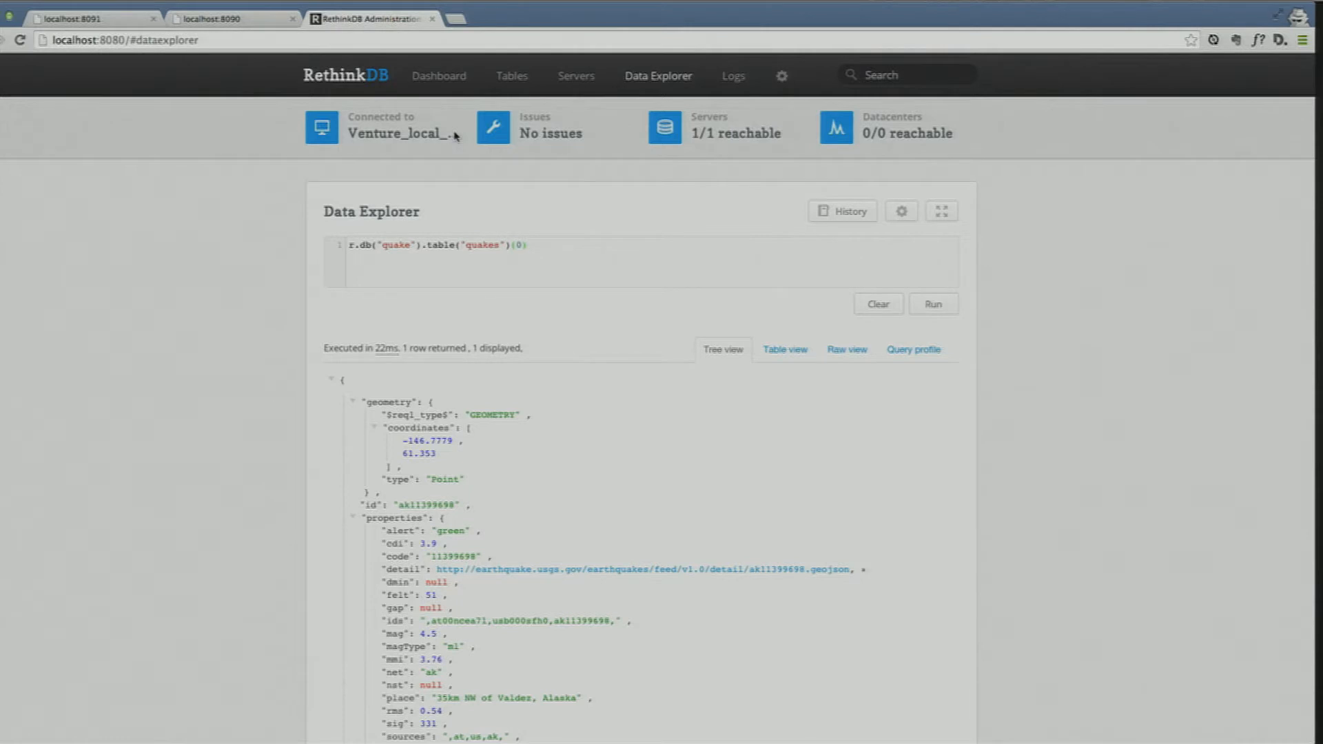
click(527, 245)
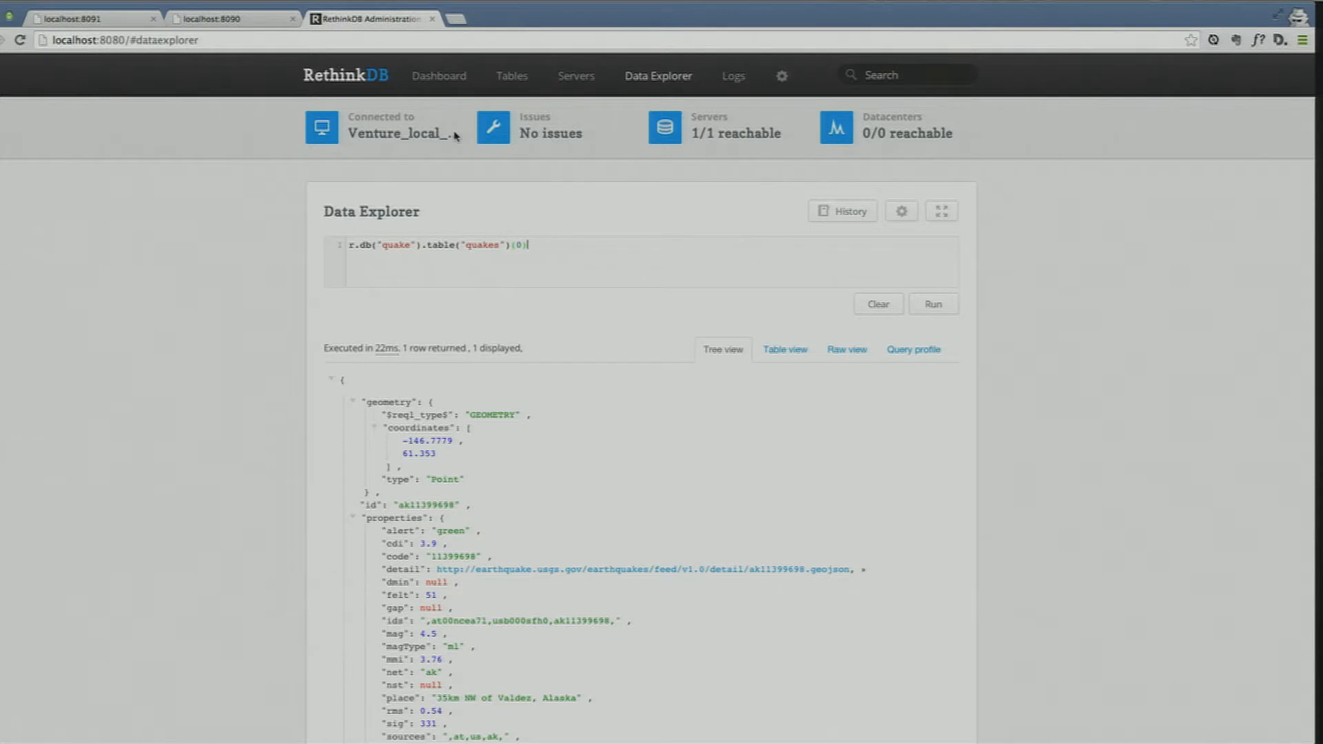
Scroll through the returned Valdez, Alaska quake document's properties
scroll(down, 3)
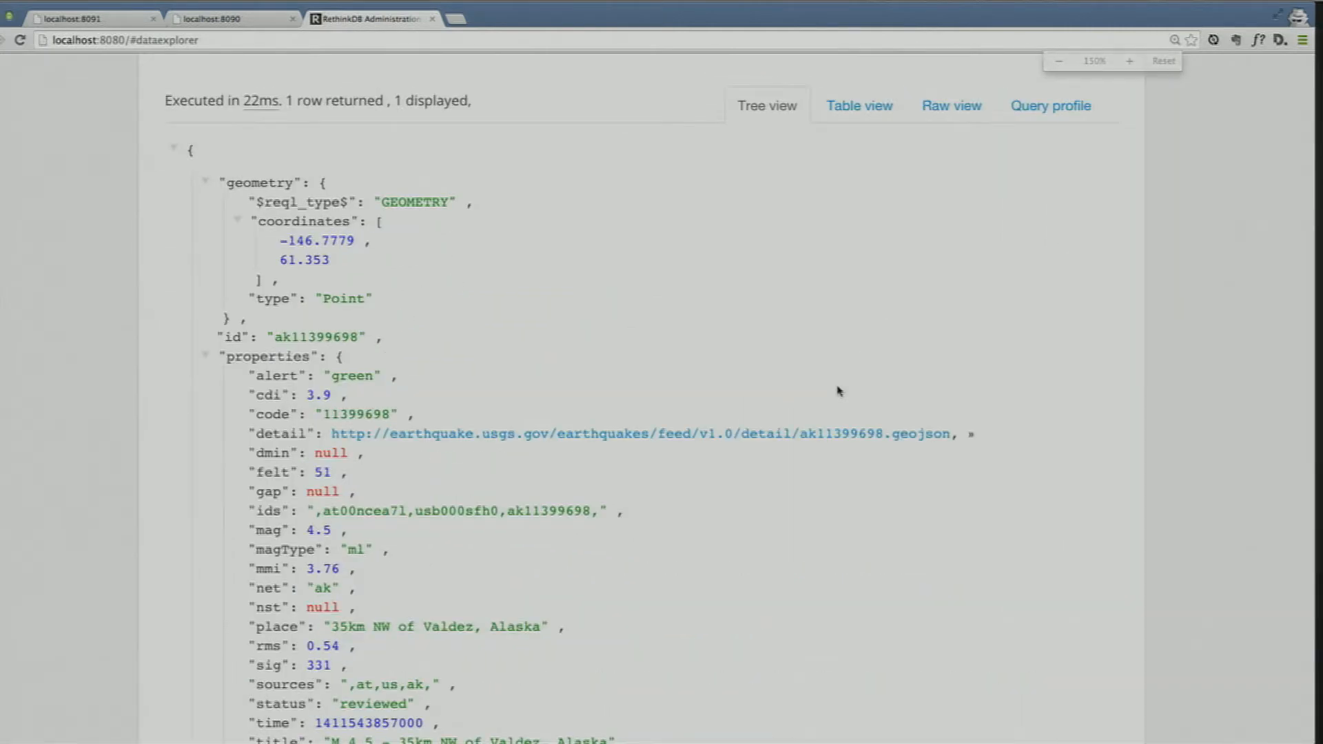
scroll(down, 3)
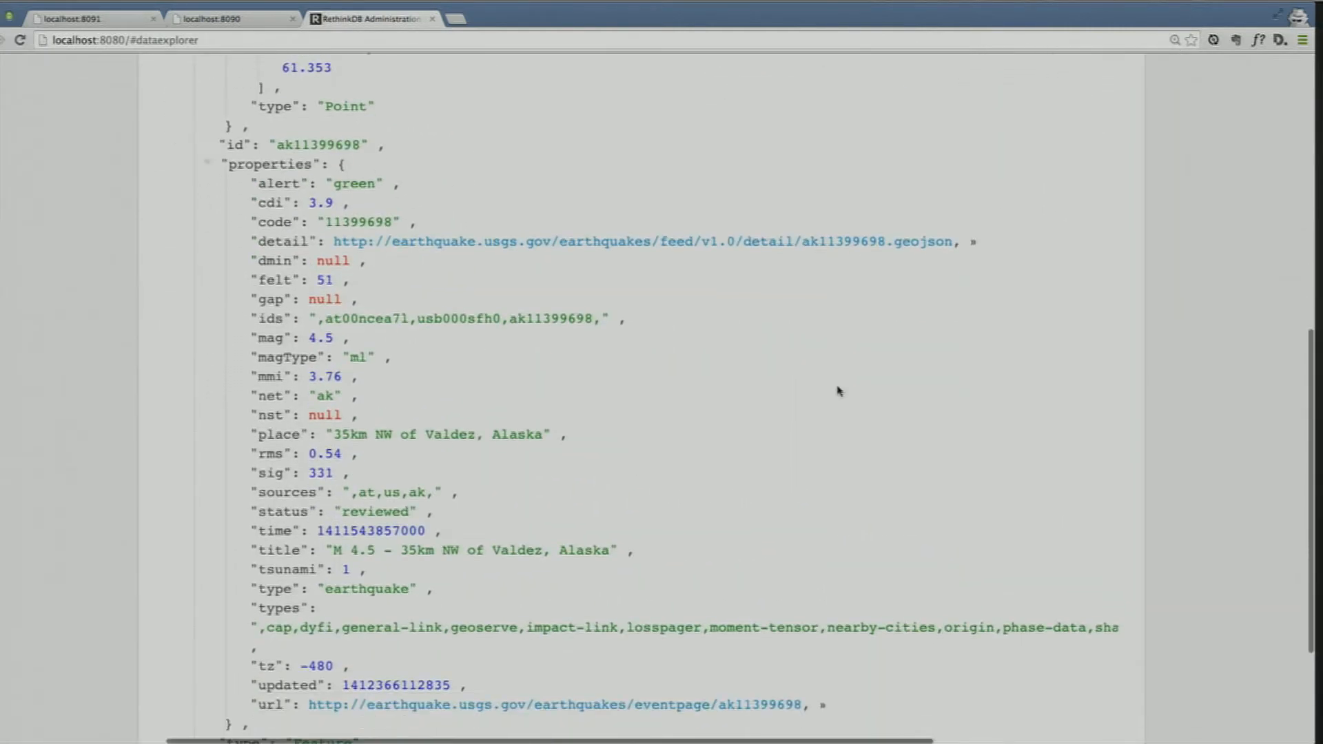
scroll(up, 3)
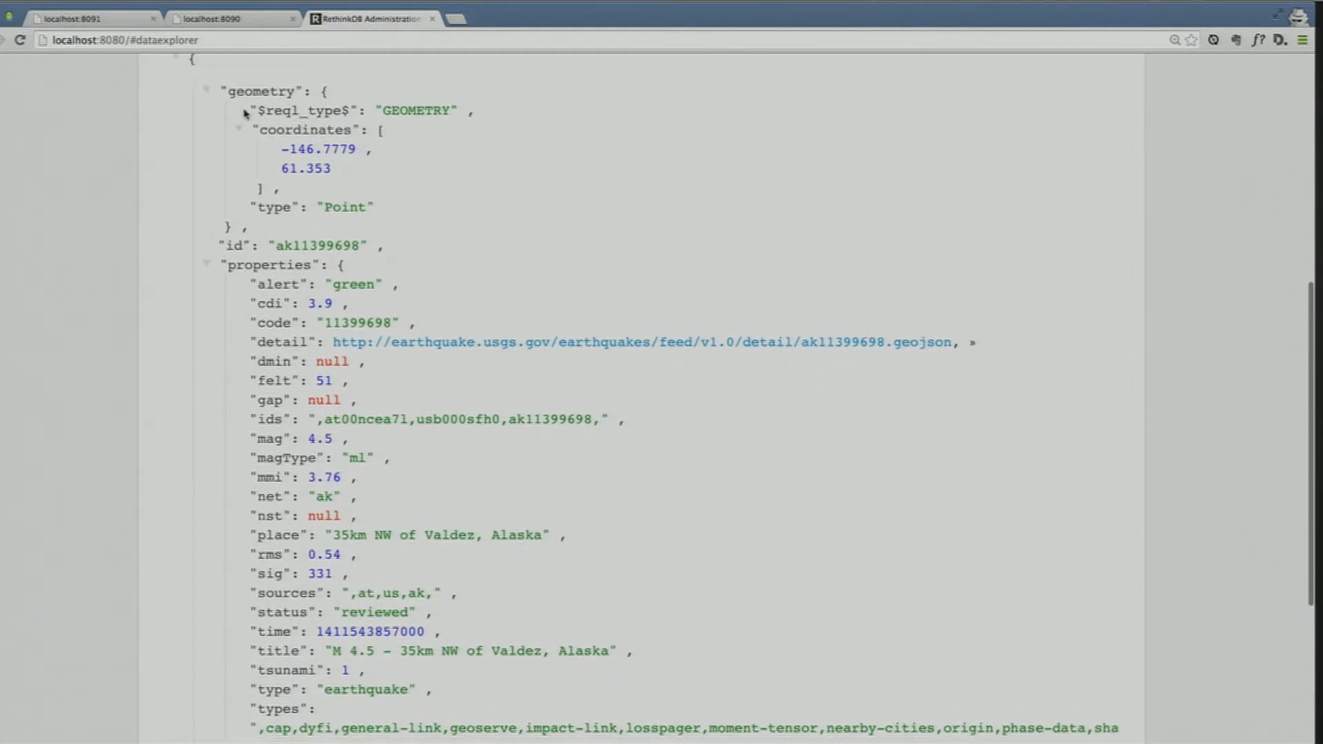
mouse_move(265, 175)
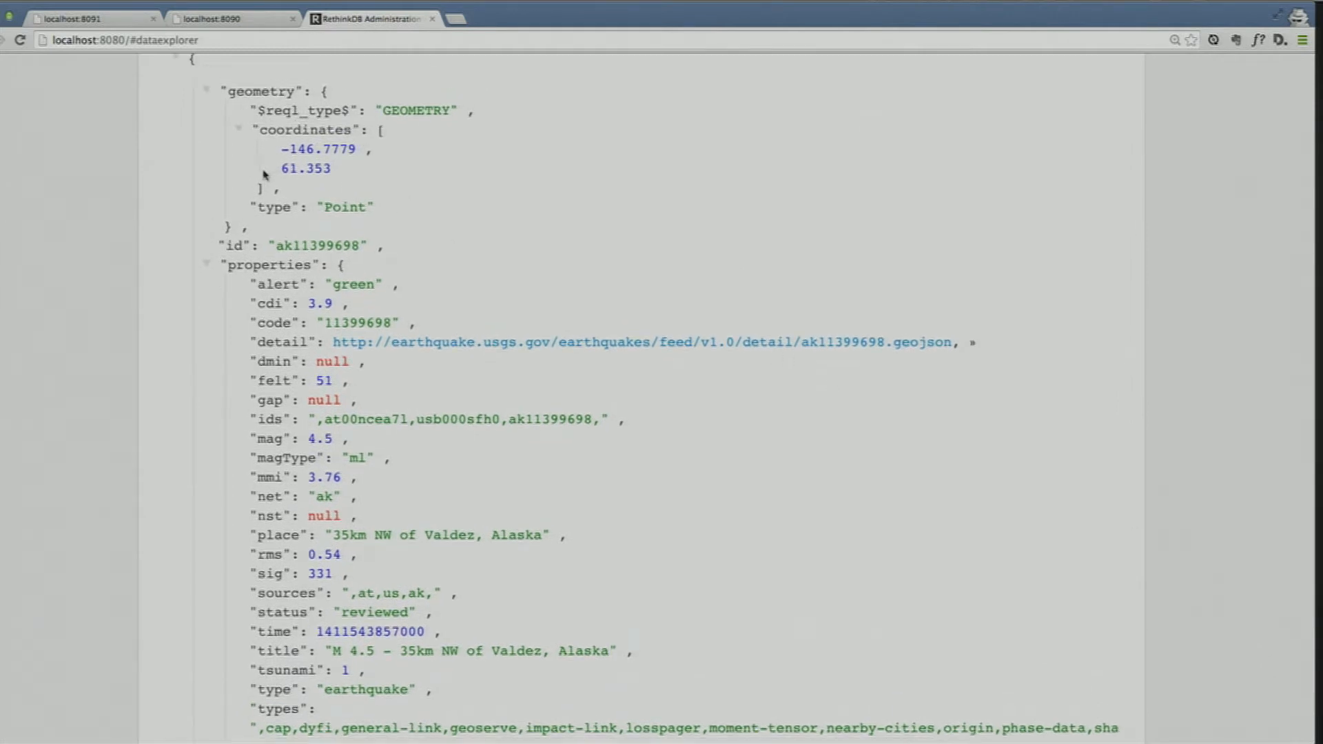
mouse_move(295, 139)
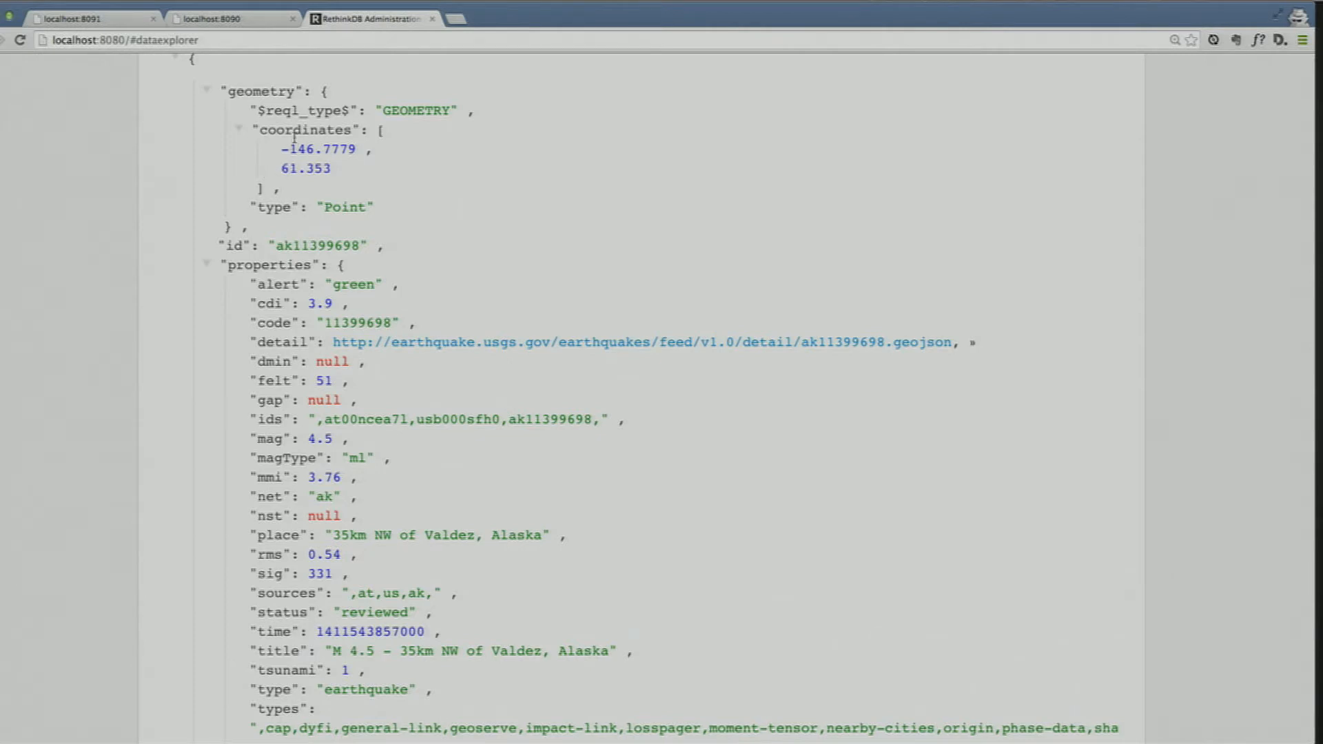
scroll(down, 3)
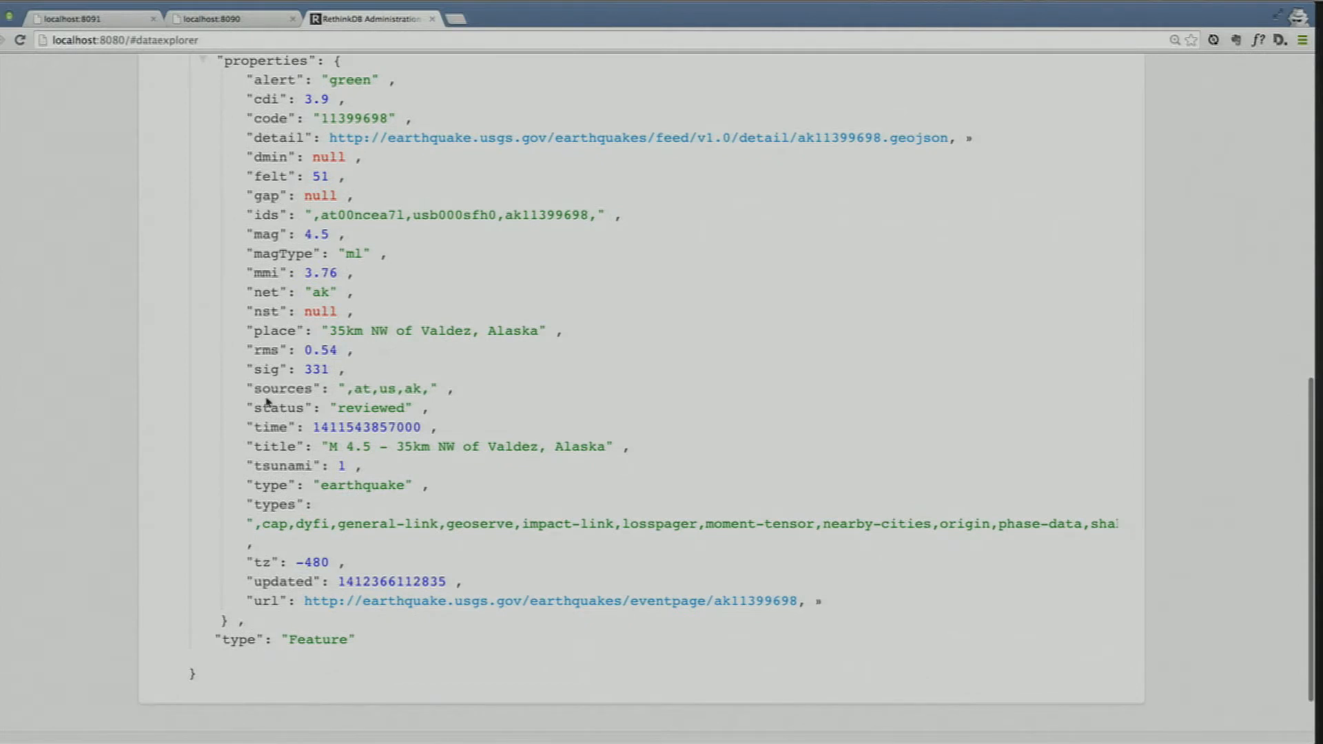
mouse_move(242, 474)
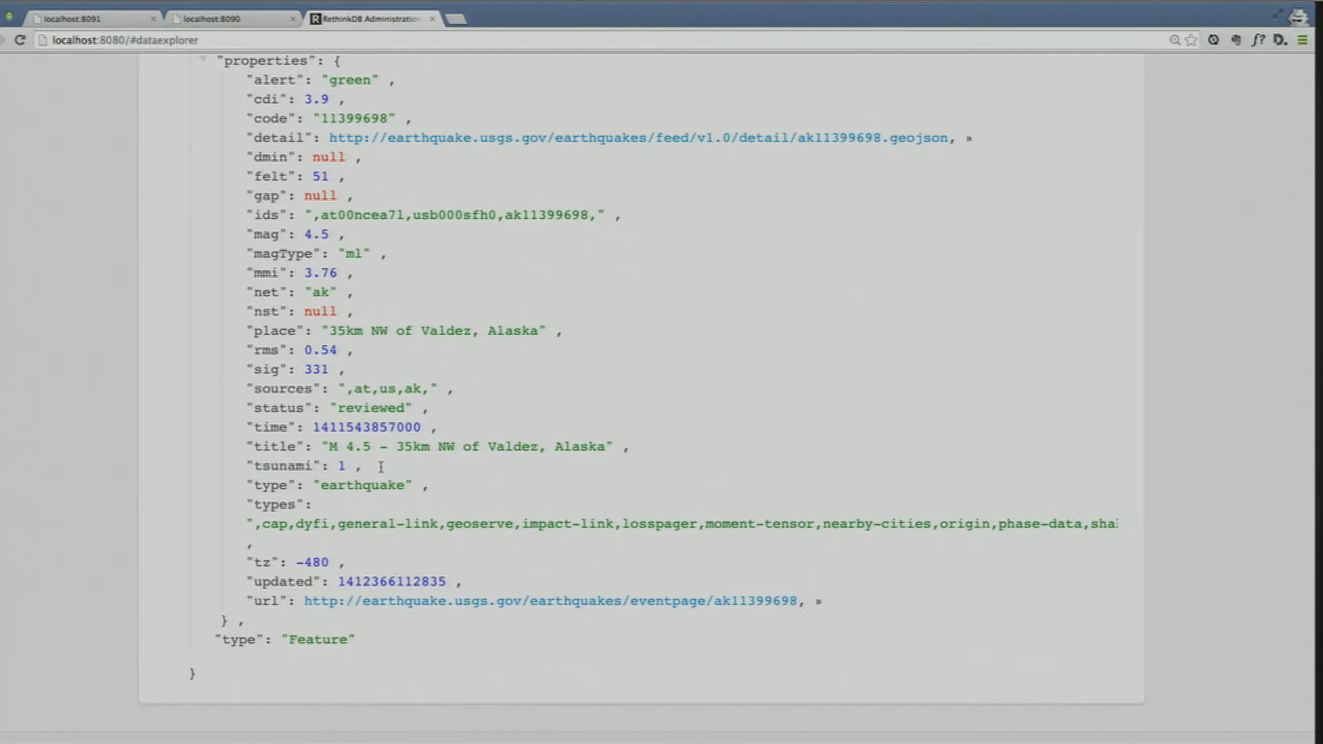
mouse_move(383, 445)
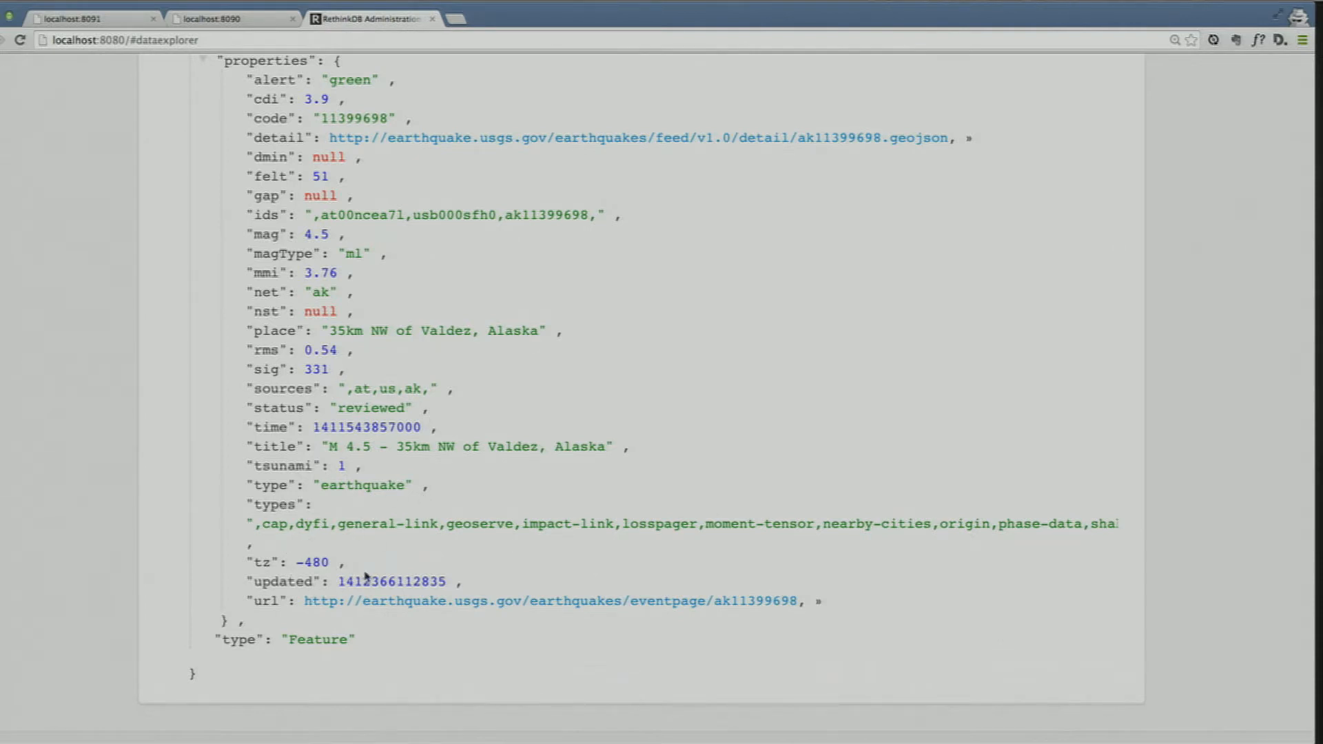
mouse_move(688, 568)
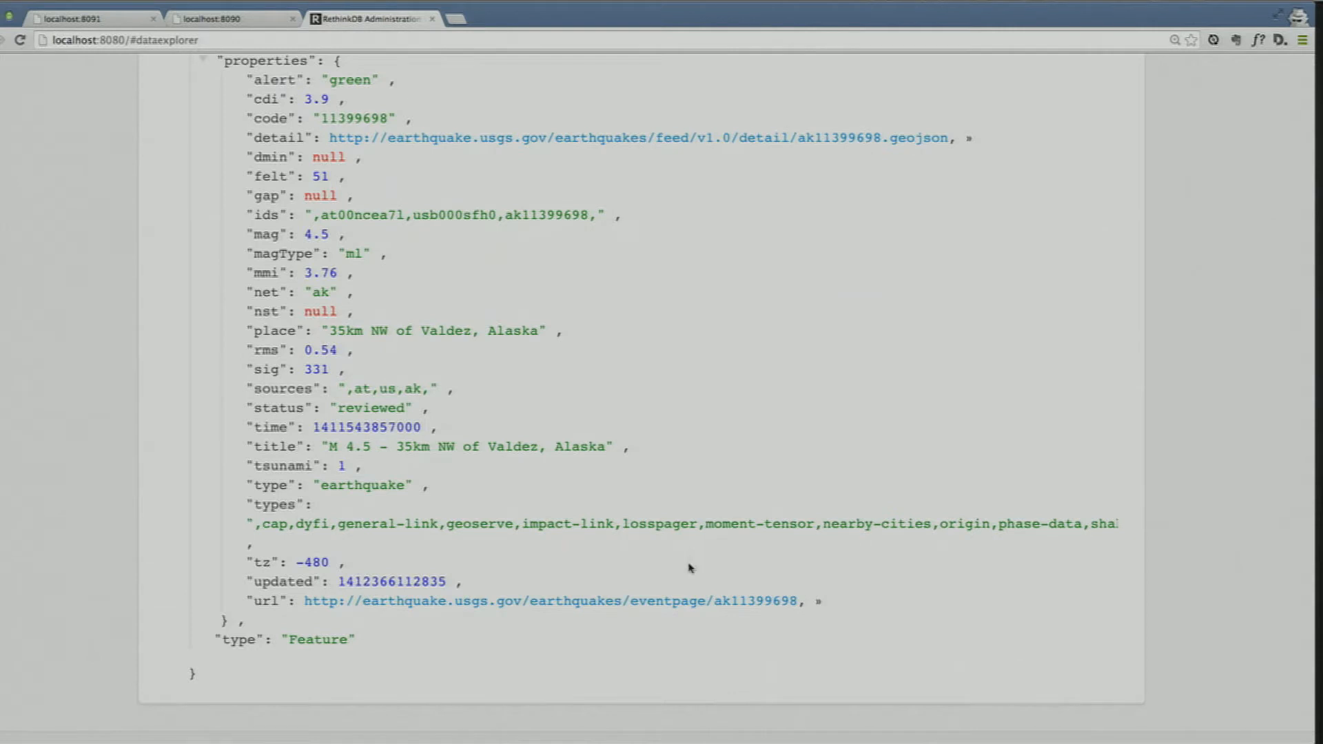
mouse_move(692, 564)
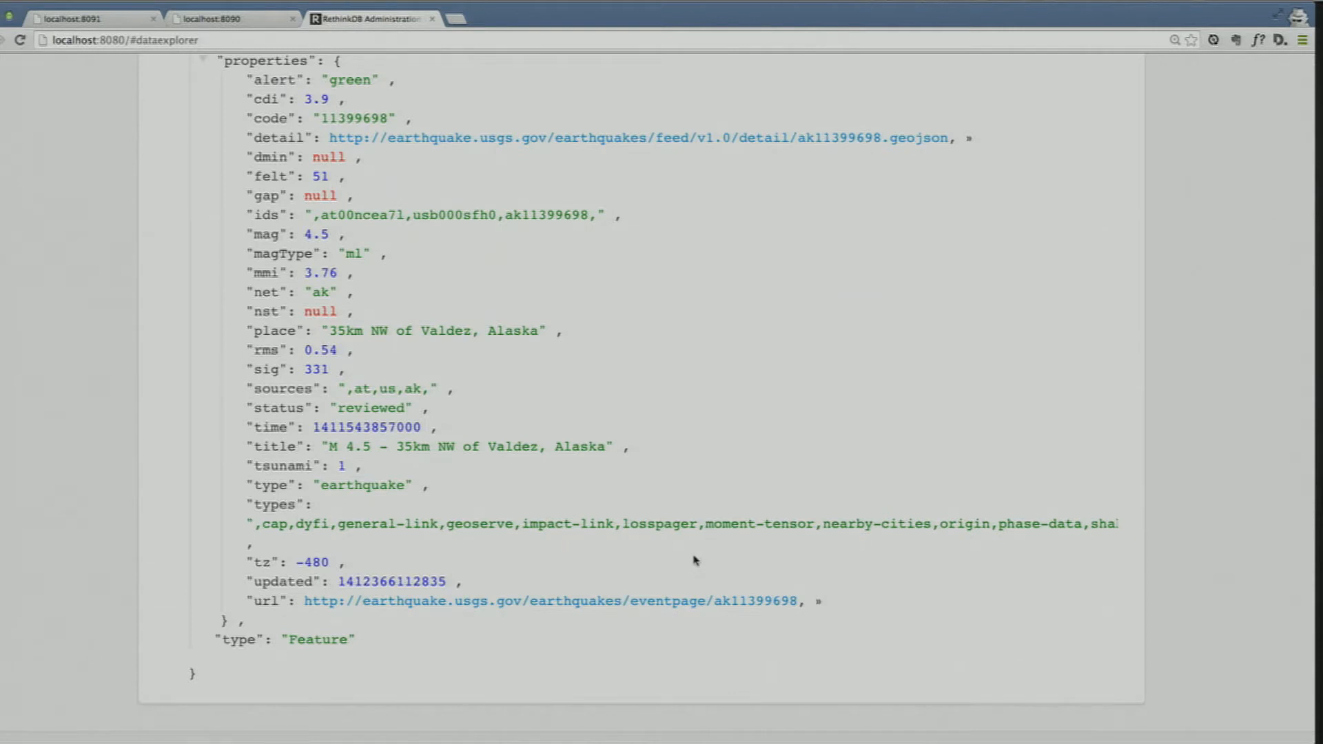
scroll(up, 3)
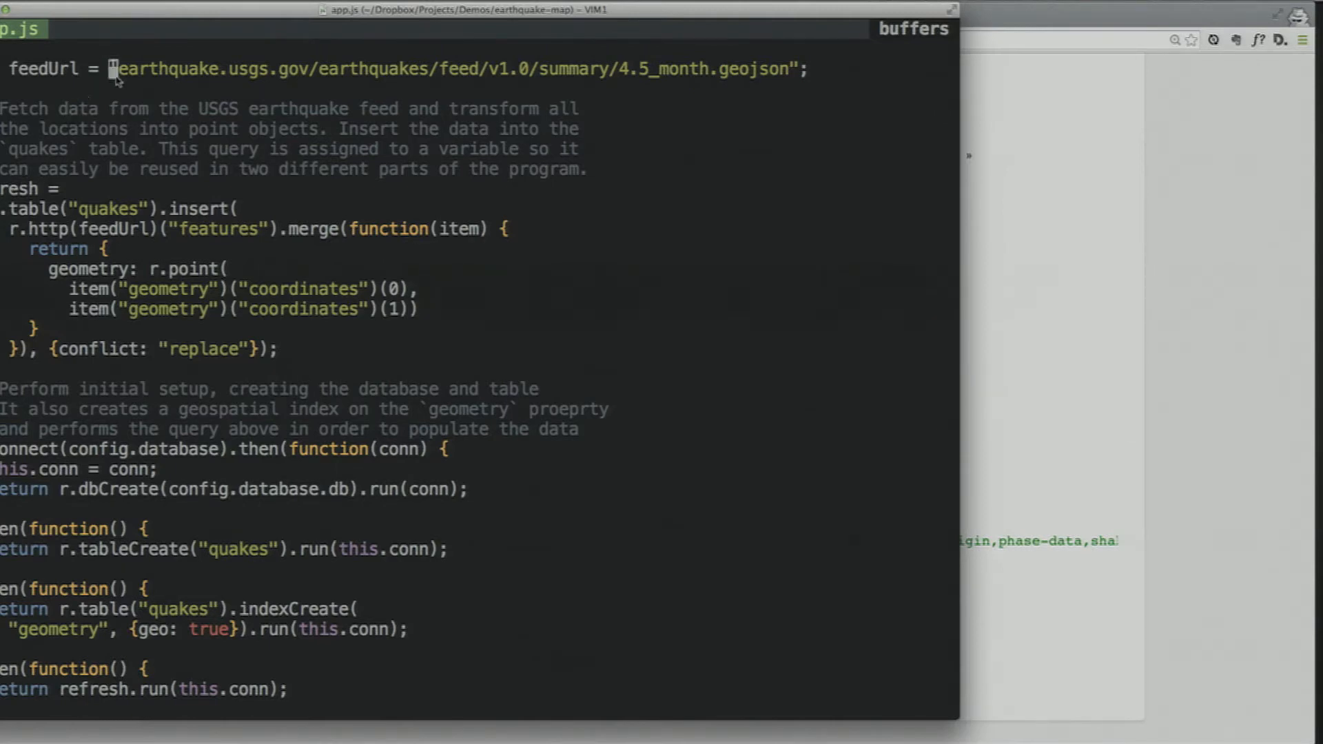
mouse_move(341, 66)
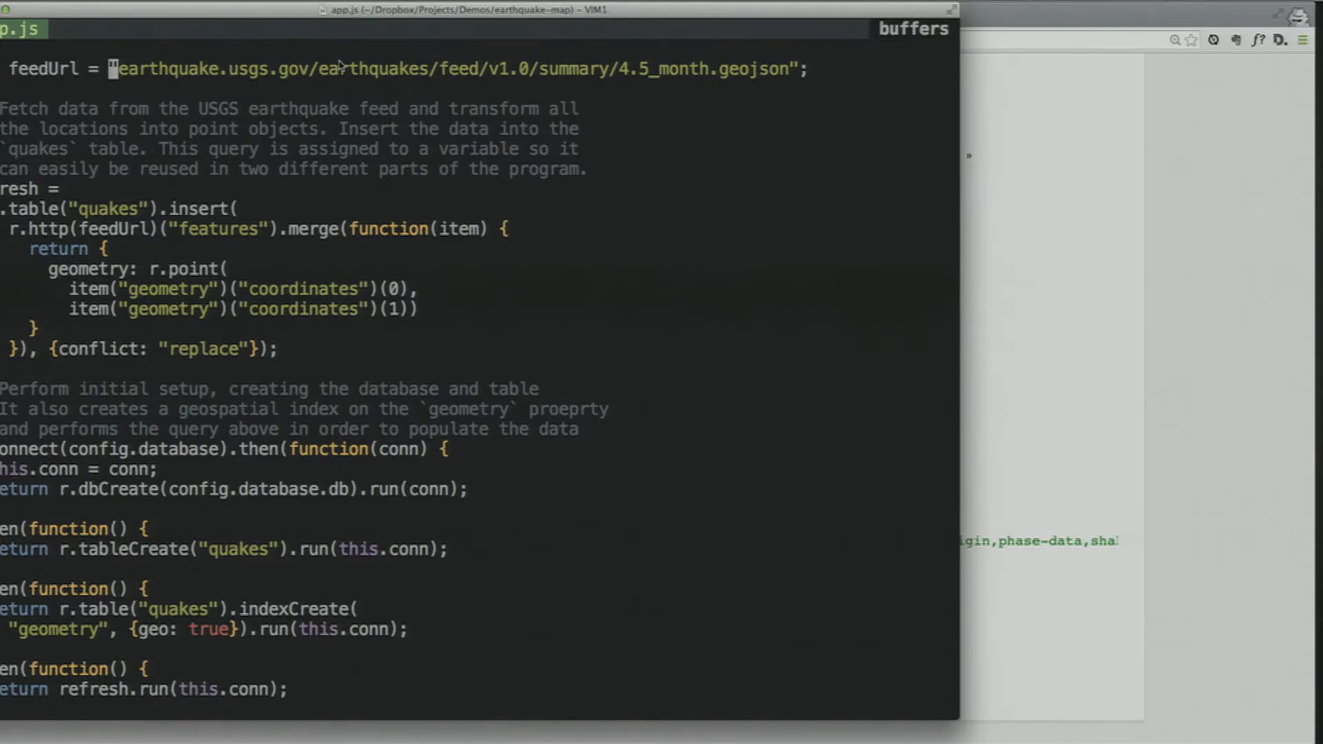
mouse_move(692, 77)
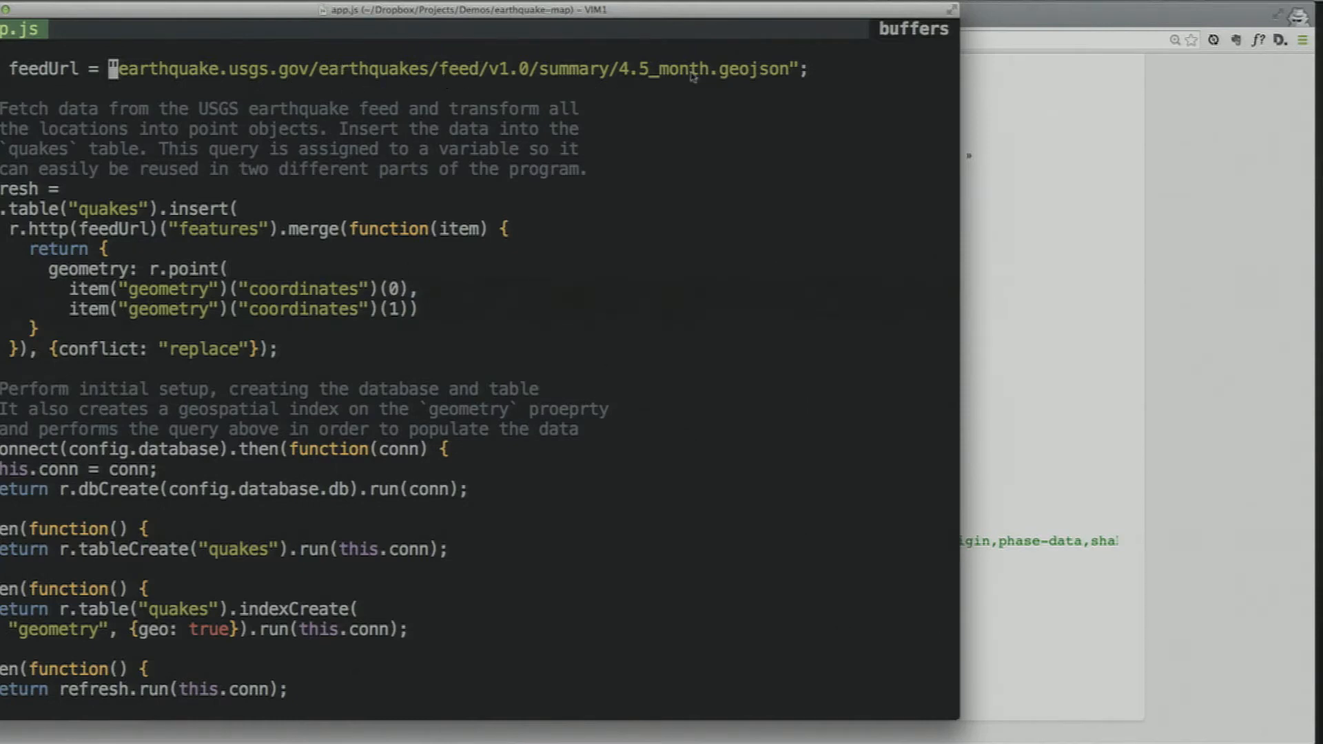
mouse_move(656, 78)
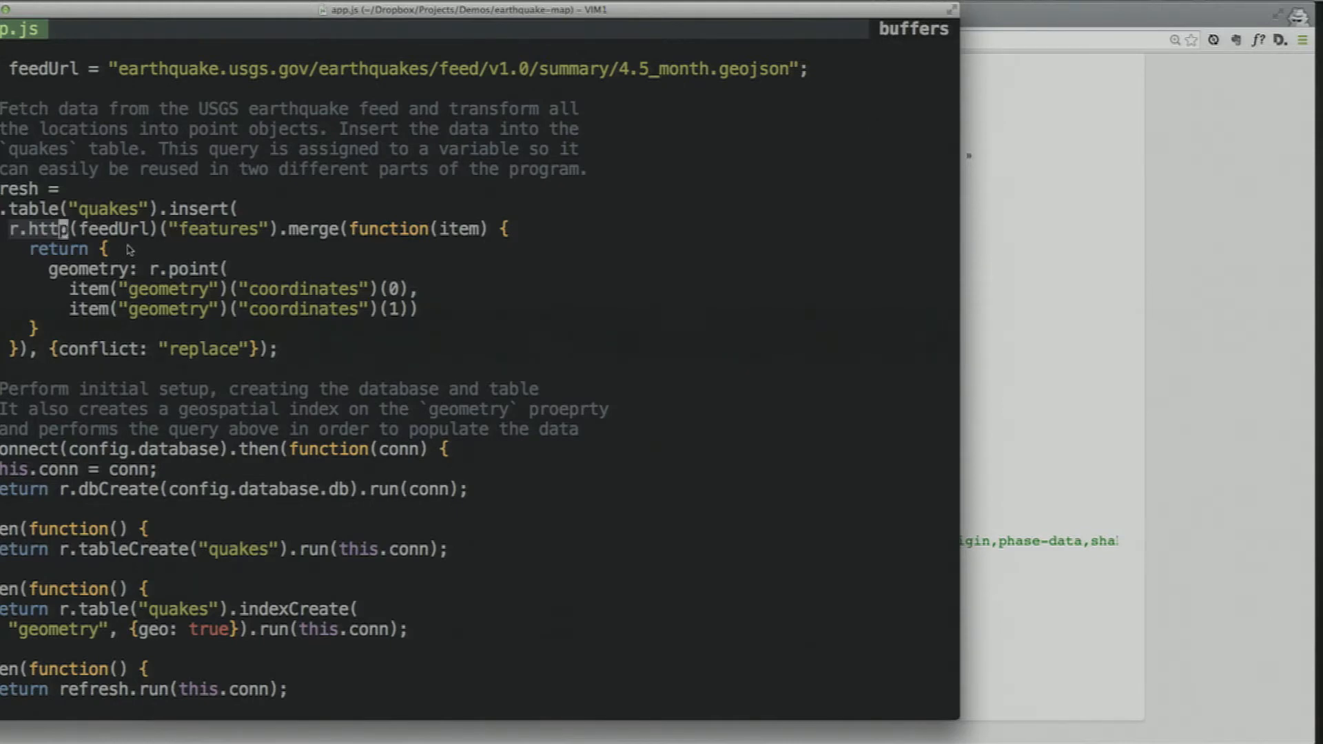
mouse_move(271, 93)
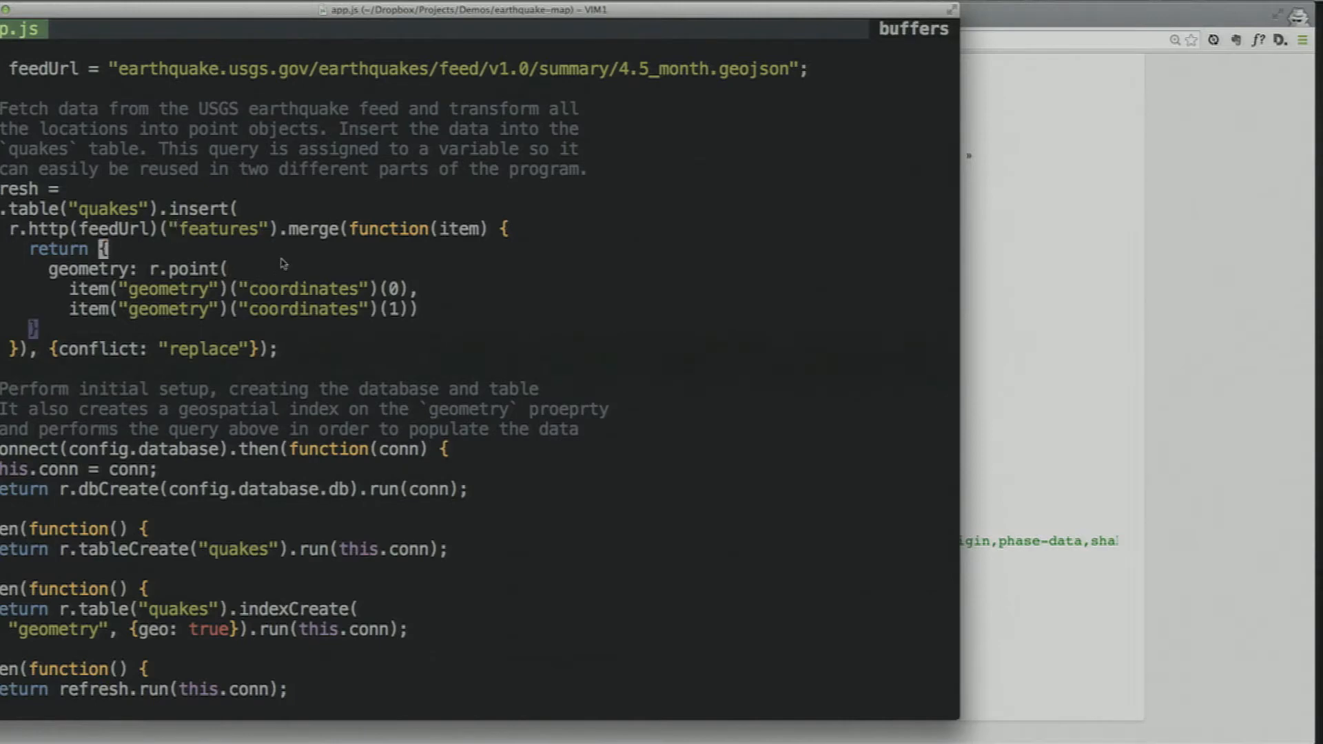
mouse_move(304, 260)
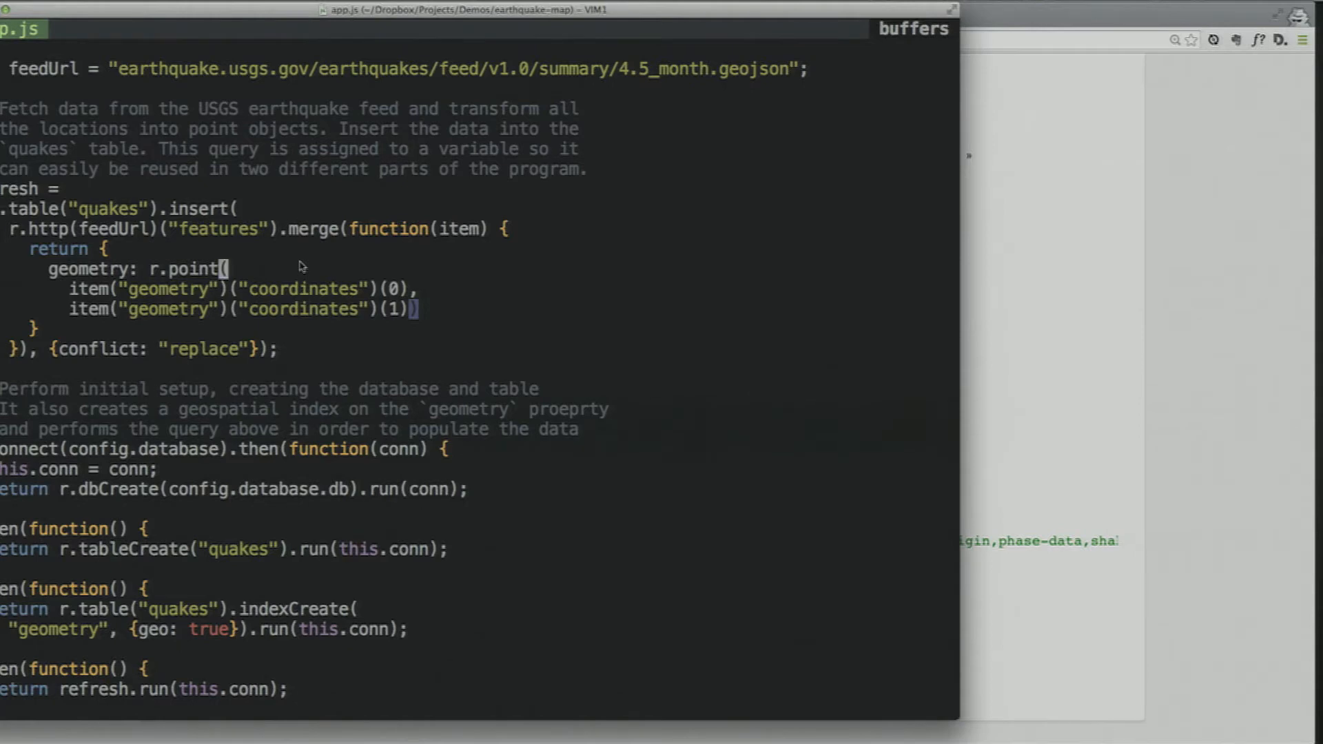
mouse_move(155, 309)
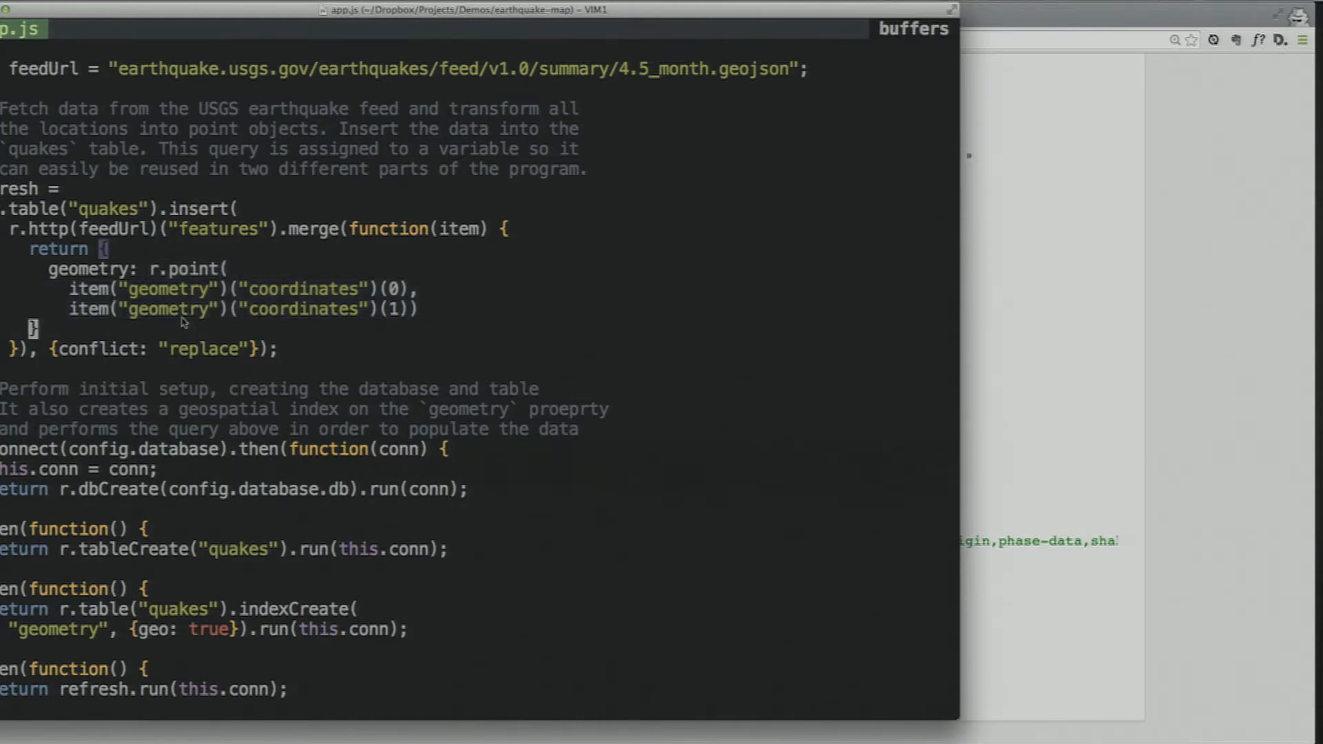
mouse_move(213, 264)
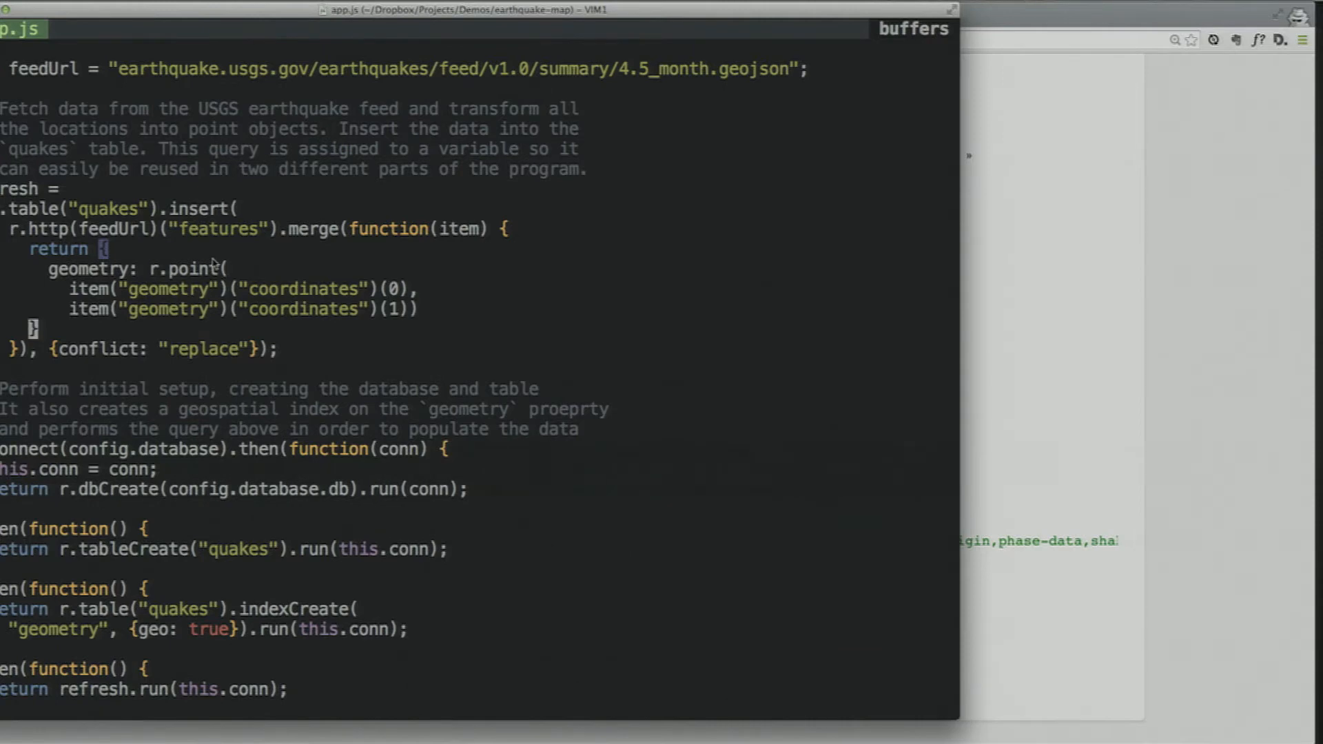
mouse_move(215, 366)
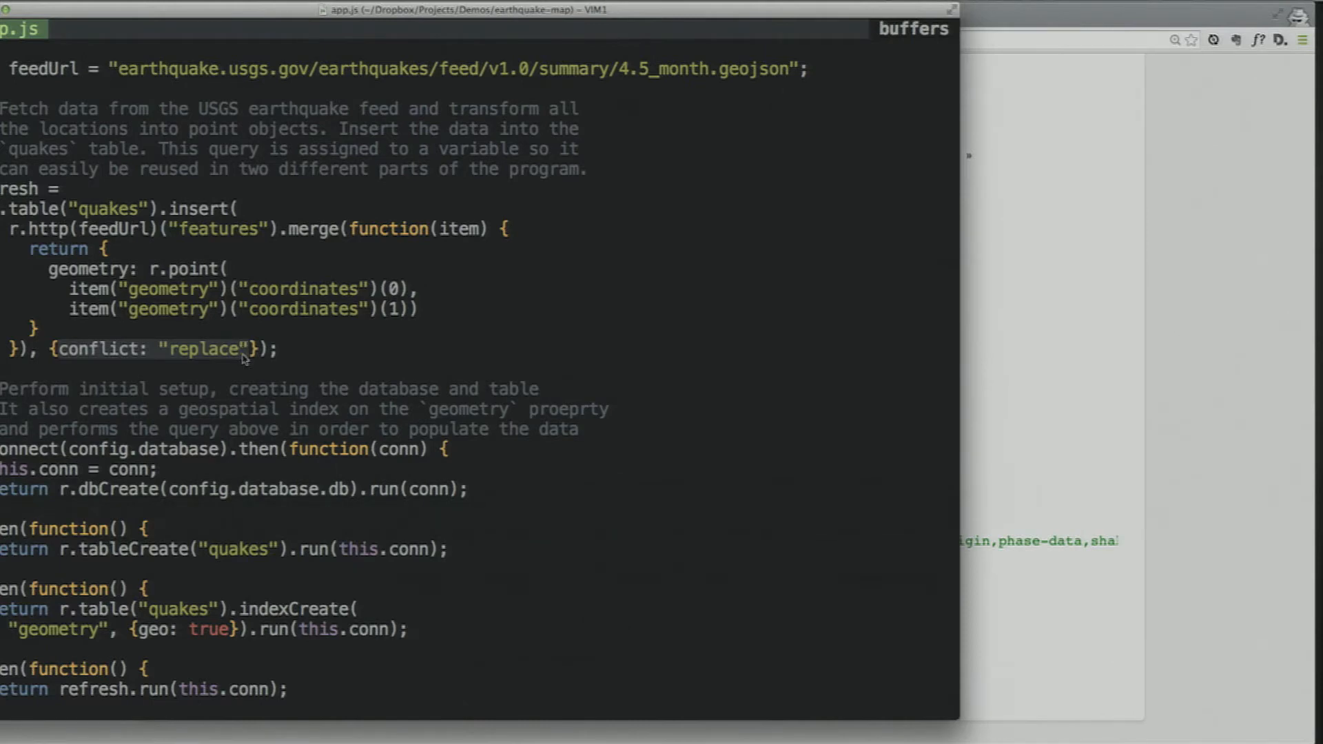
scroll(down, 3)
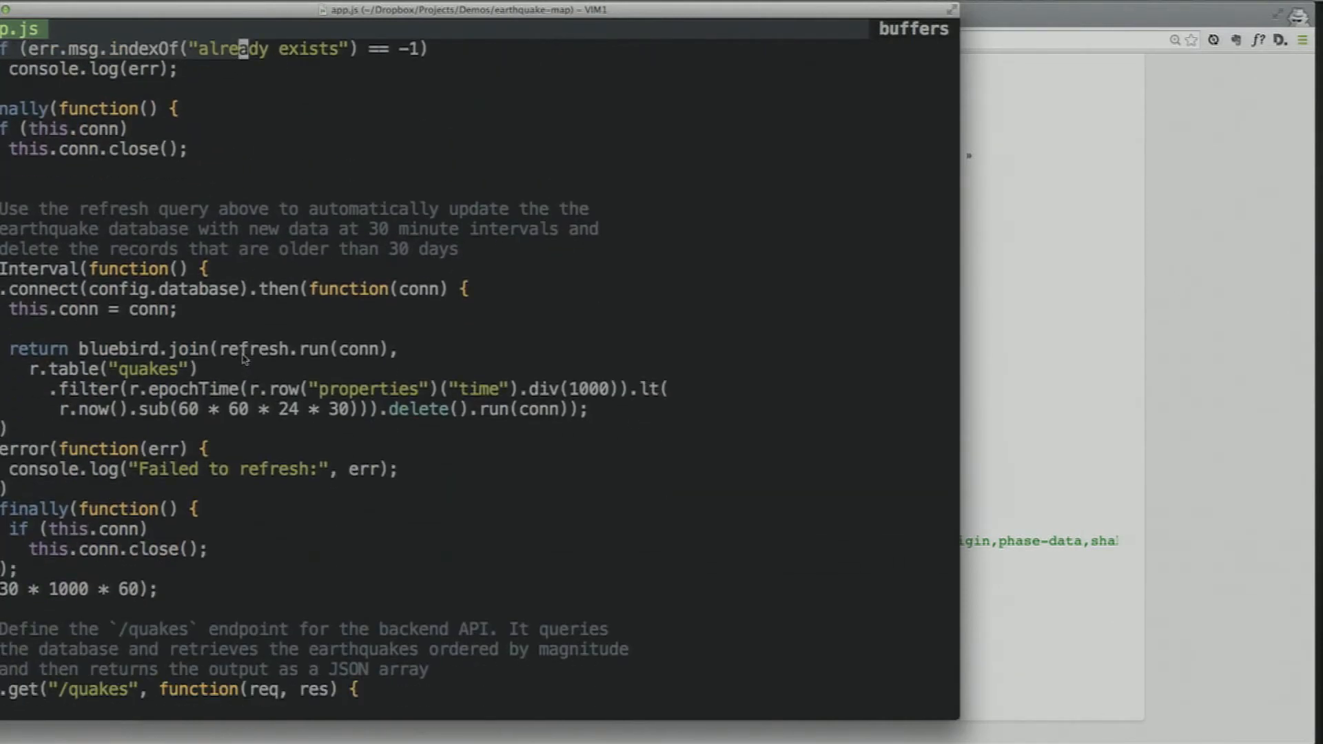
scroll(down, 3)
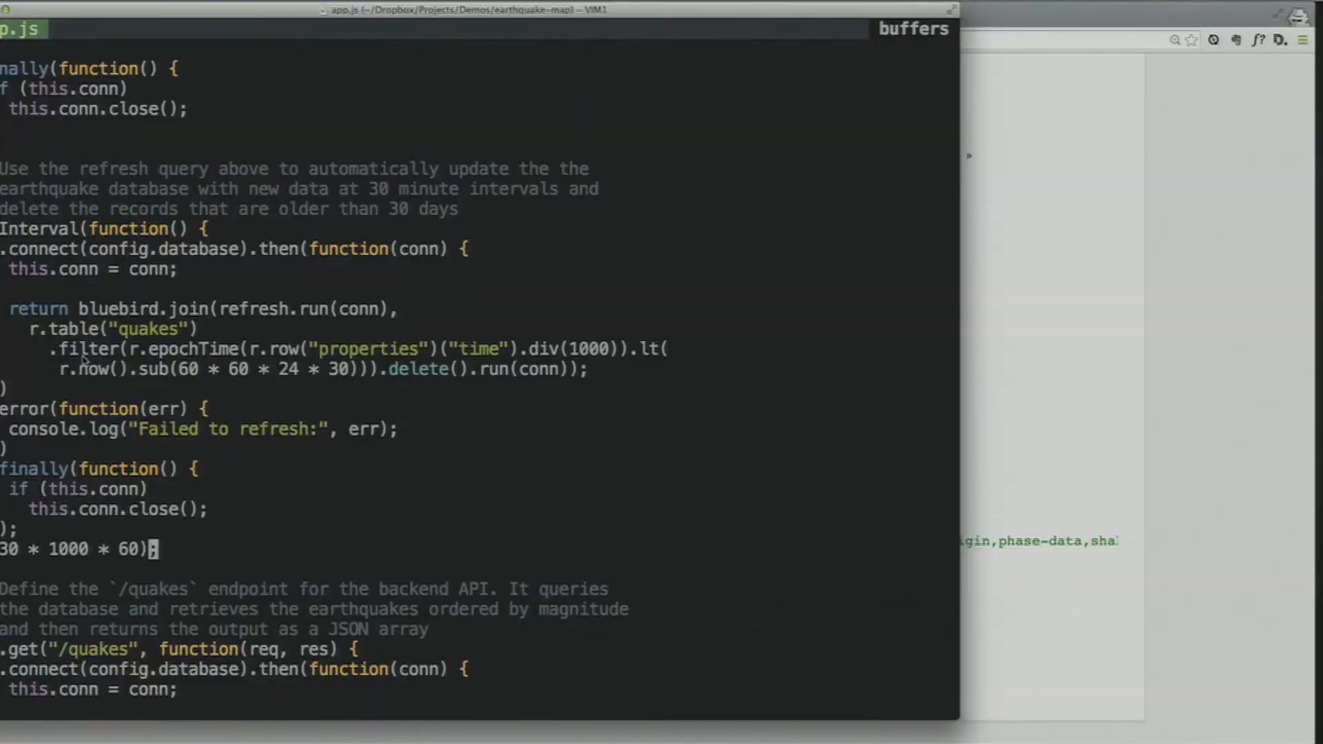
mouse_move(450, 378)
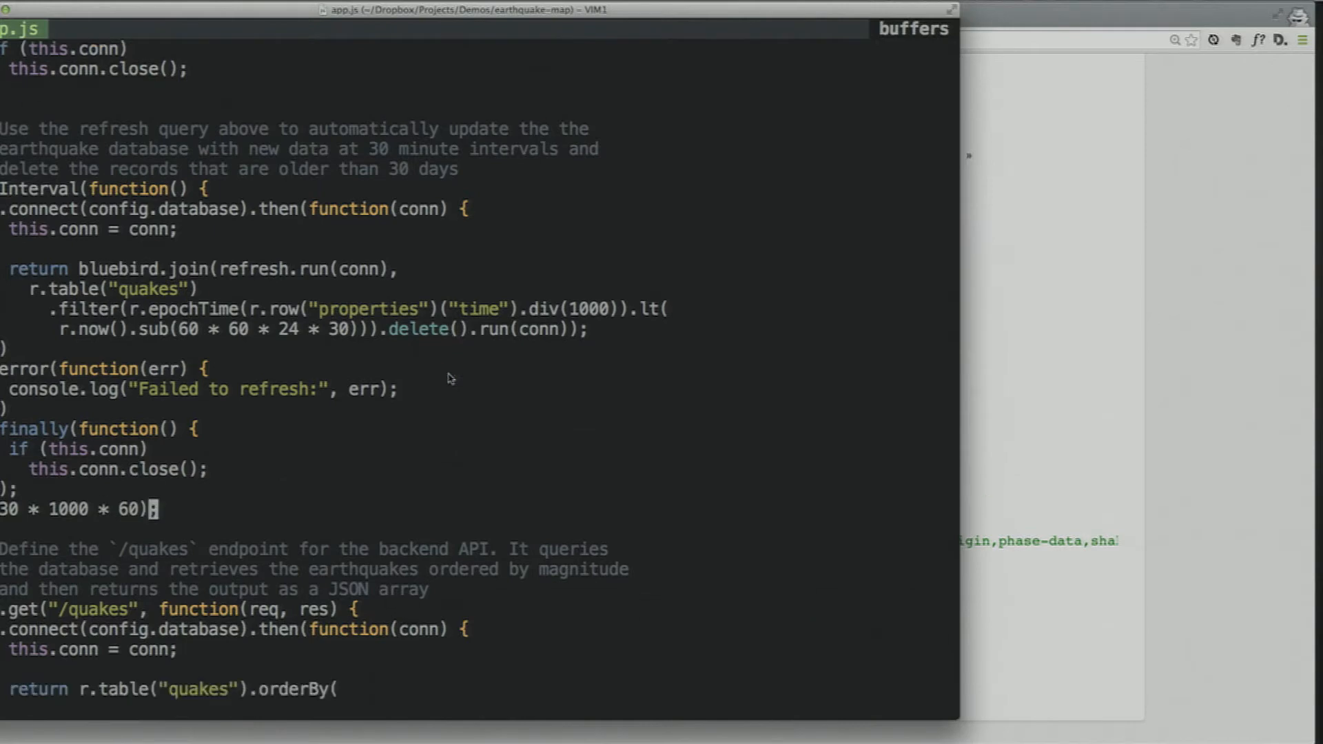
scroll(down, 3)
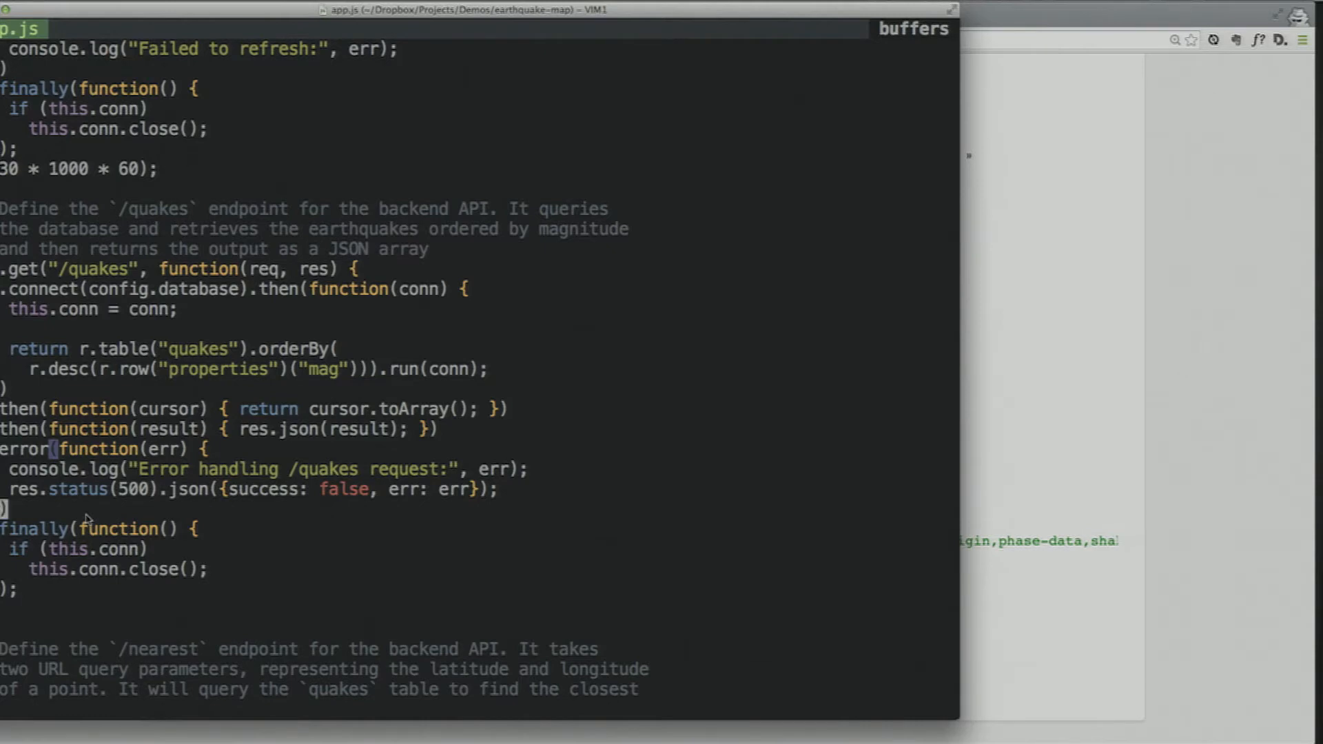
Scroll app.js to the /nearest endpoint using getNearest and the server listen call
scroll(down, 3)
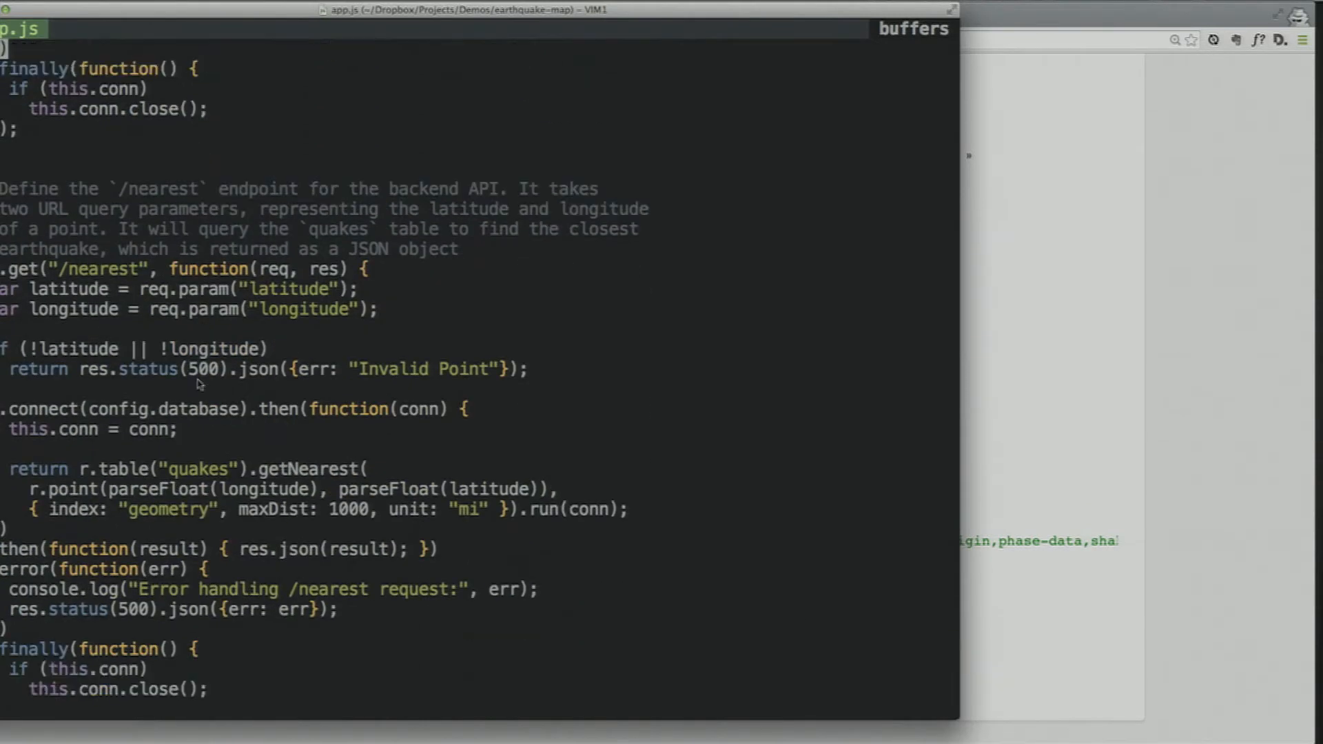
scroll(down, 3)
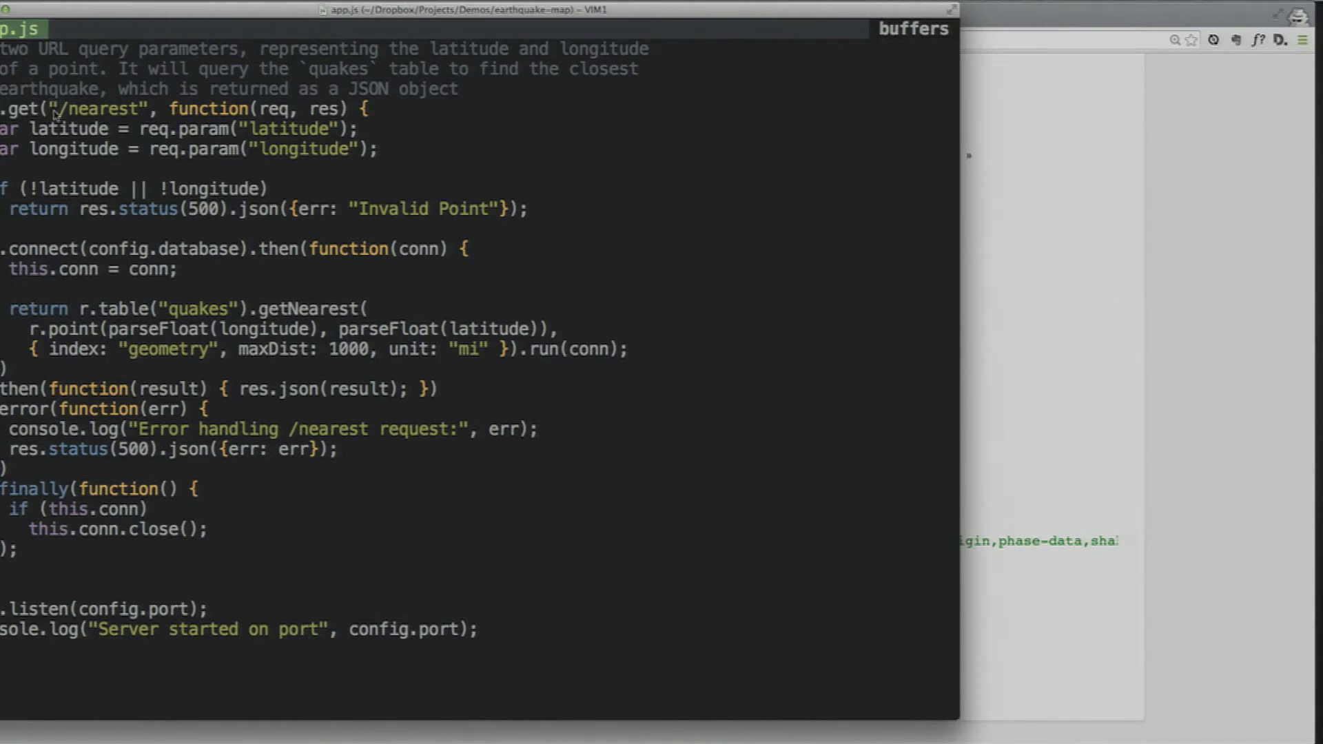
mouse_move(53, 109)
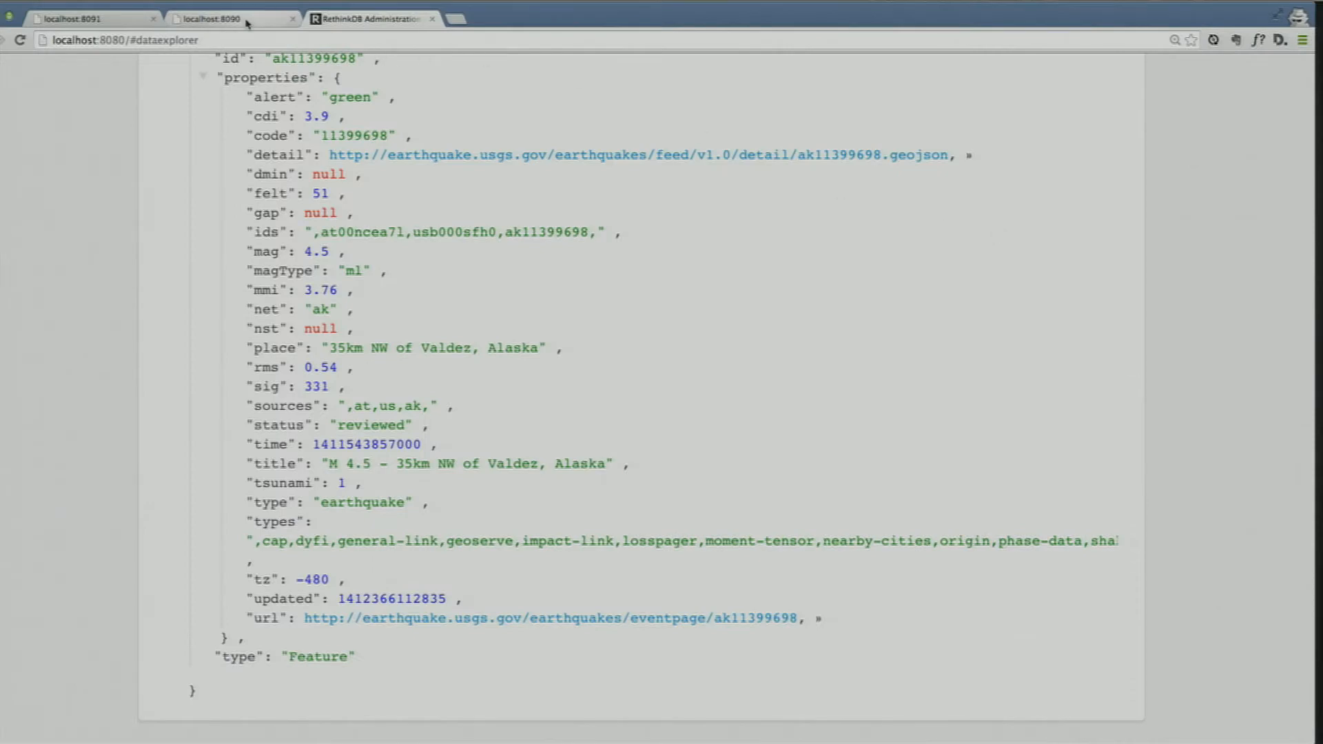
Filter the earthquake map to quakes from October 9, 2014 via the date field
click(207, 18)
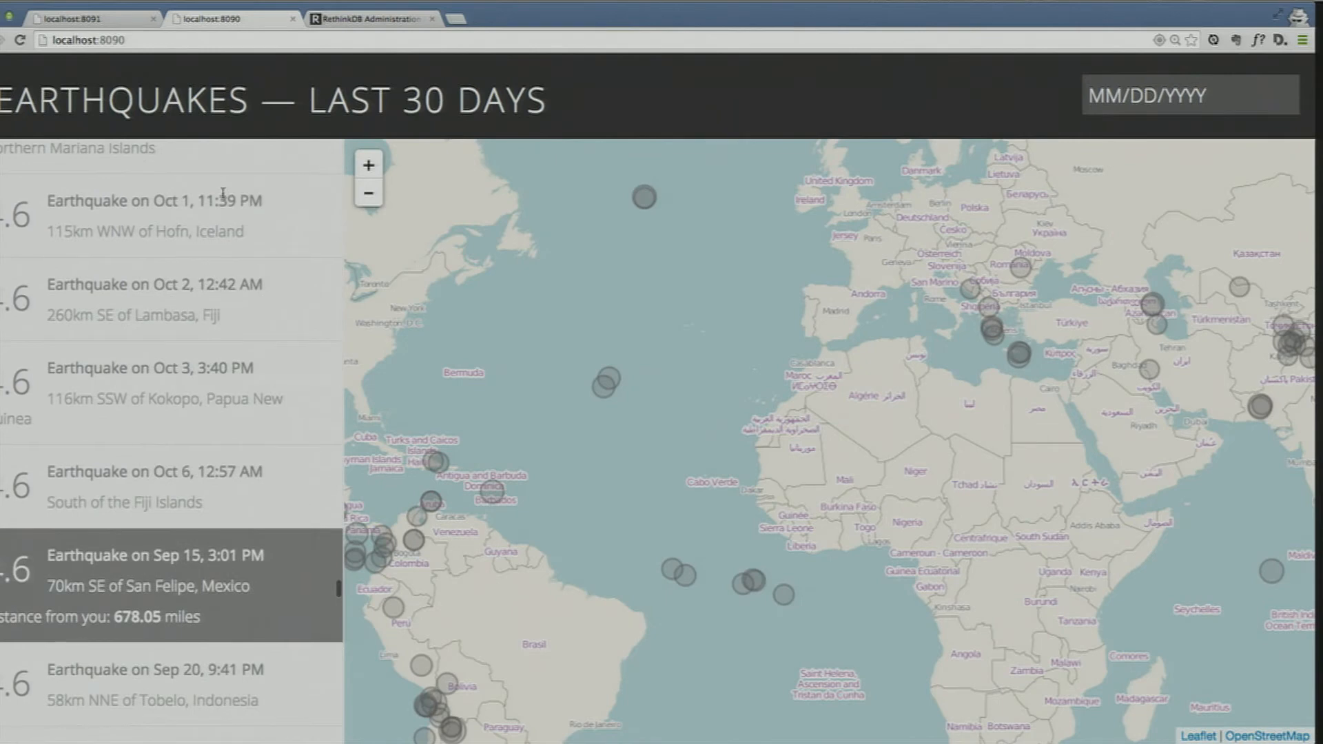
scroll(down, 3)
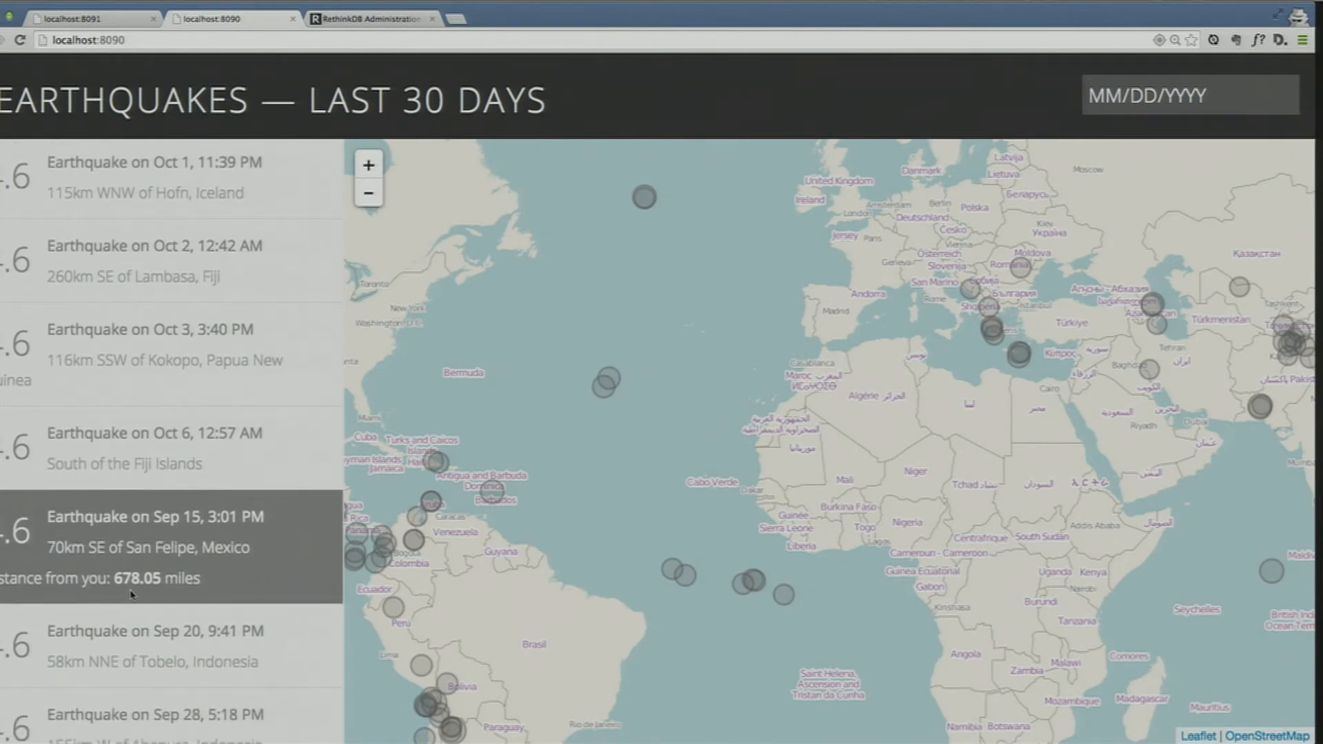
mouse_move(148, 588)
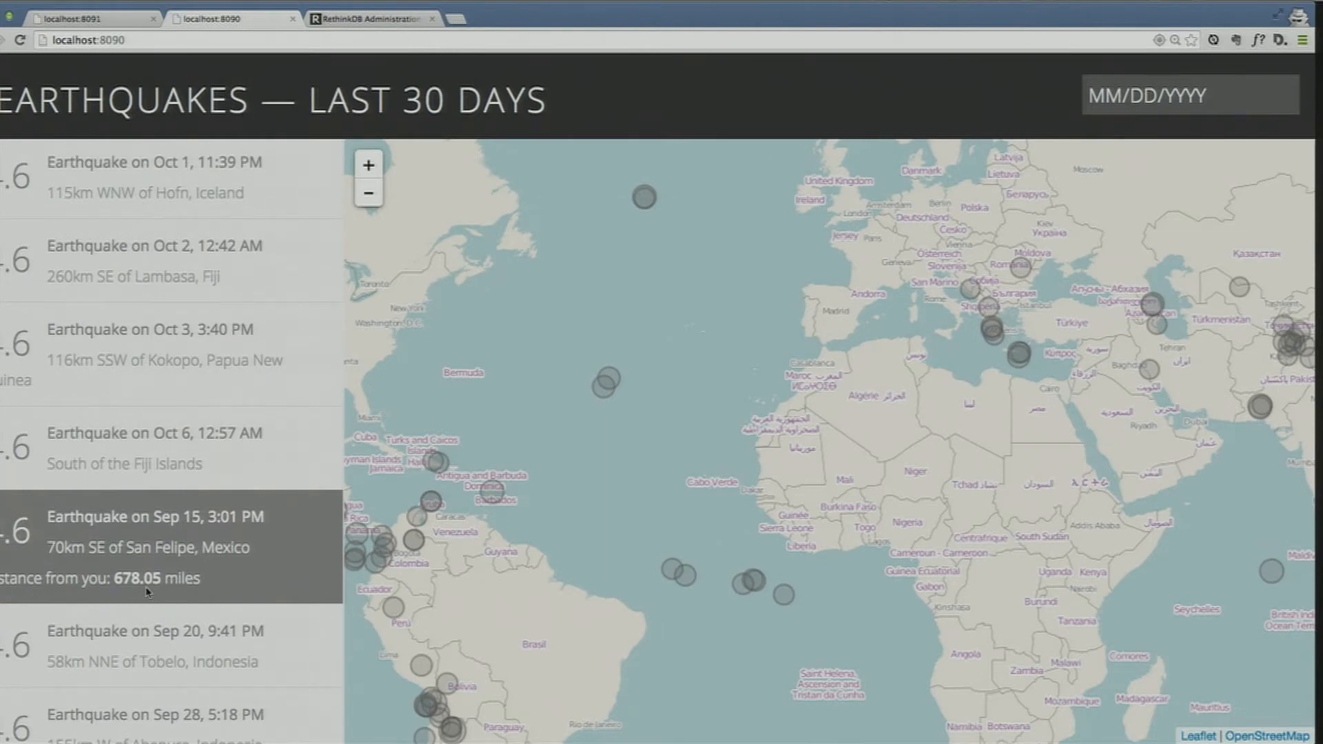
click(1188, 95)
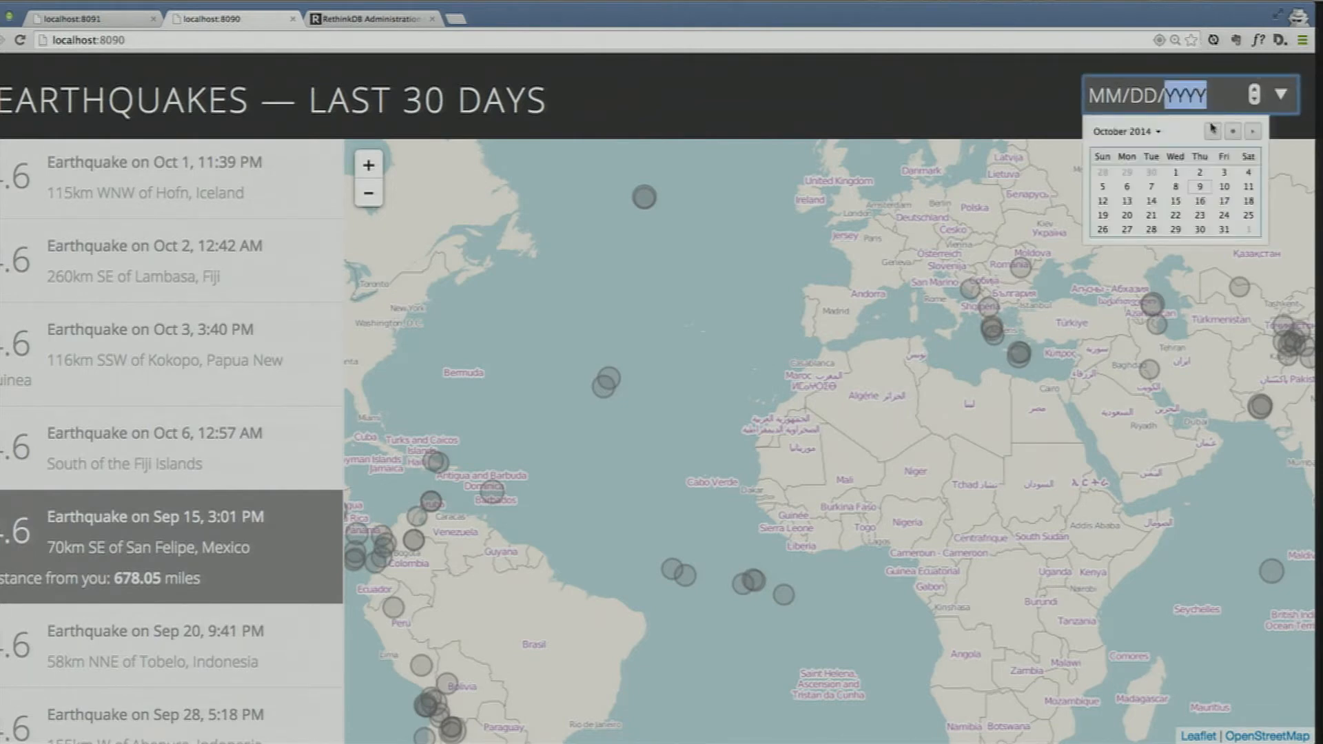
click(1199, 186)
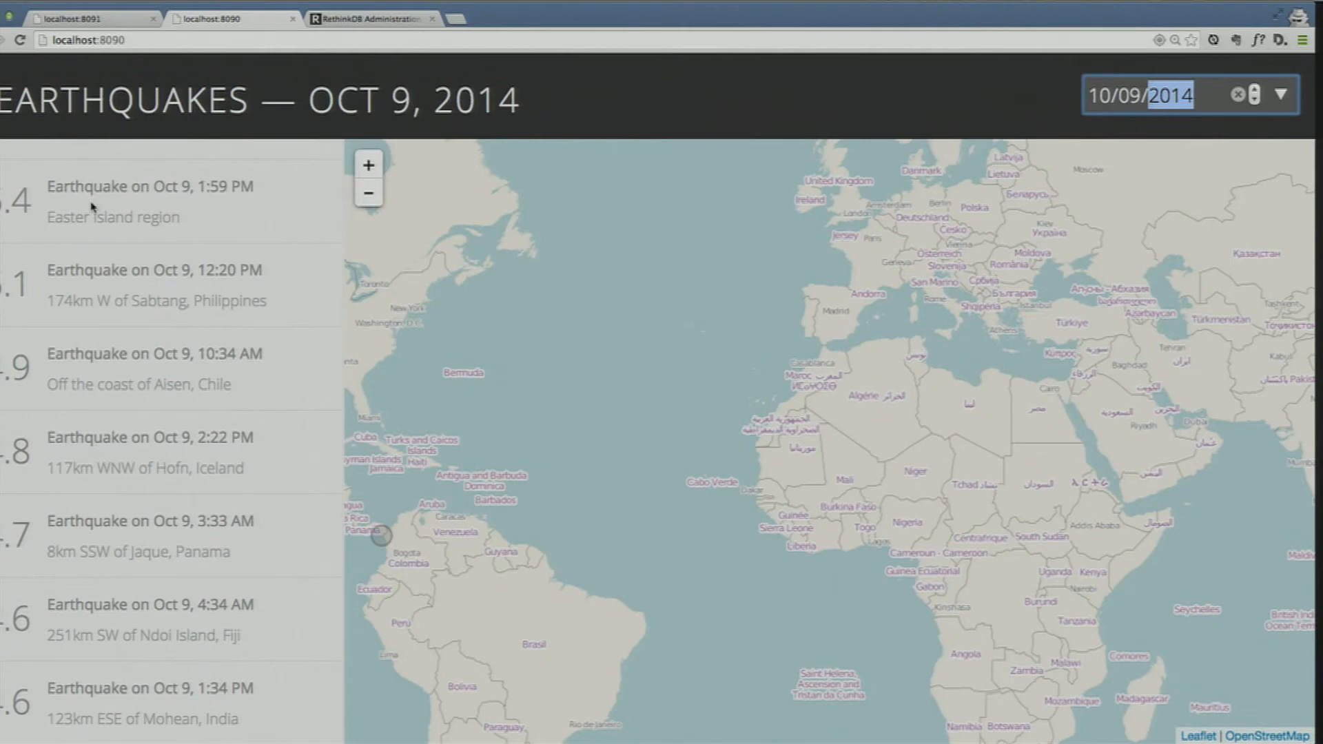
mouse_move(215, 28)
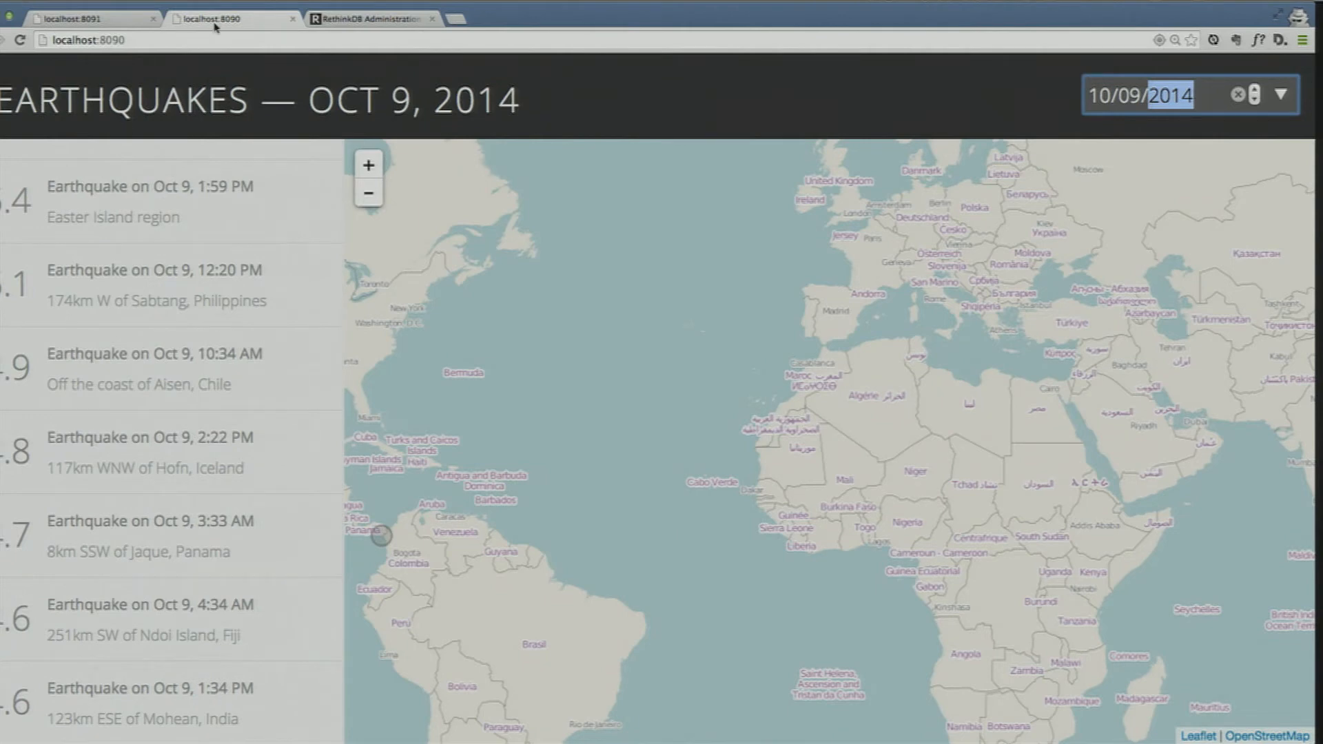
mouse_move(213, 18)
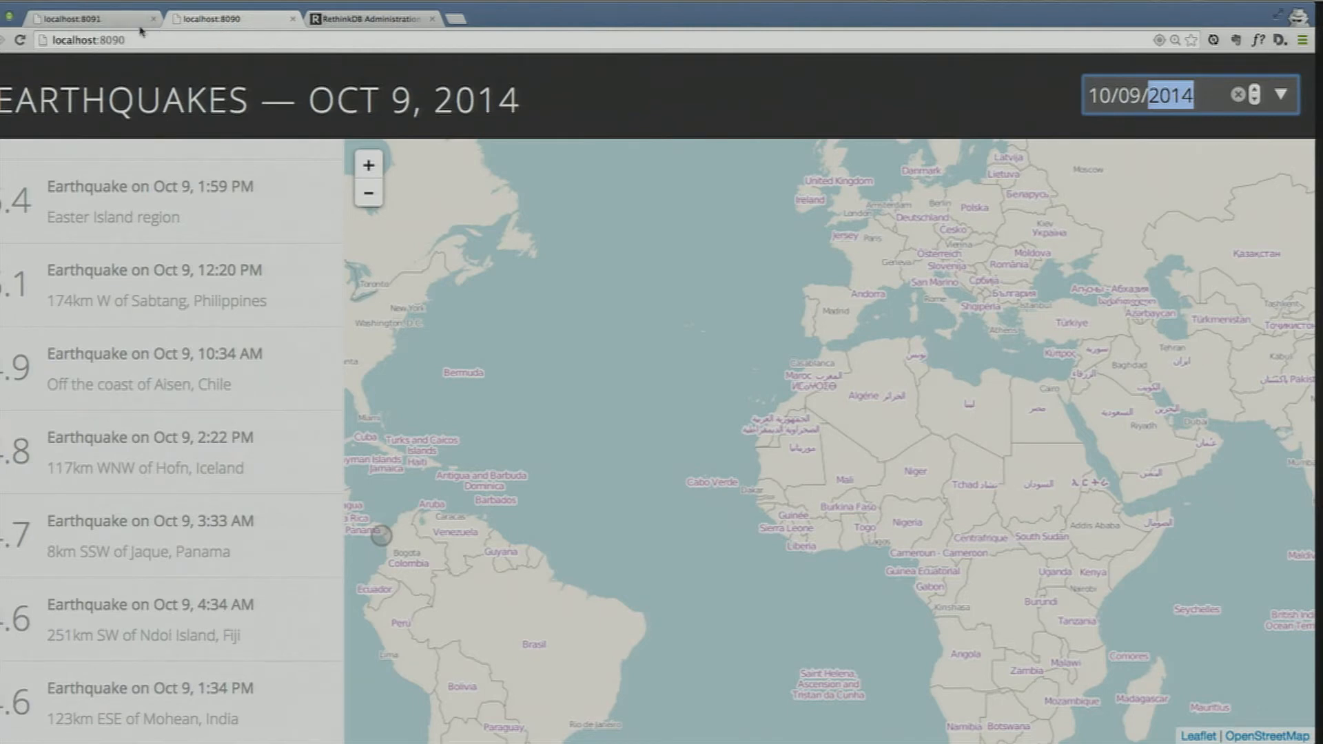
Switch to the localhost:8091 Cats of Instagram tab and browse the grid of Oct 9 posts
click(84, 18)
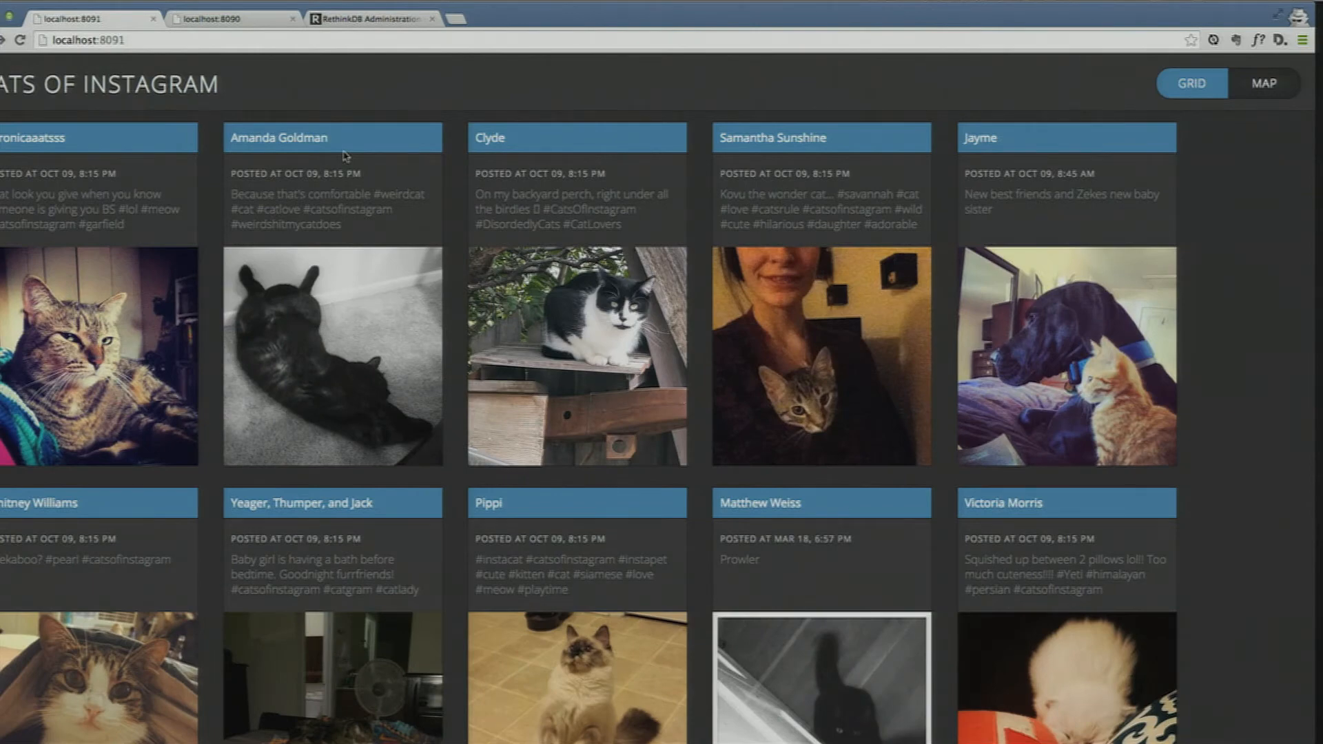
scroll(left, 3)
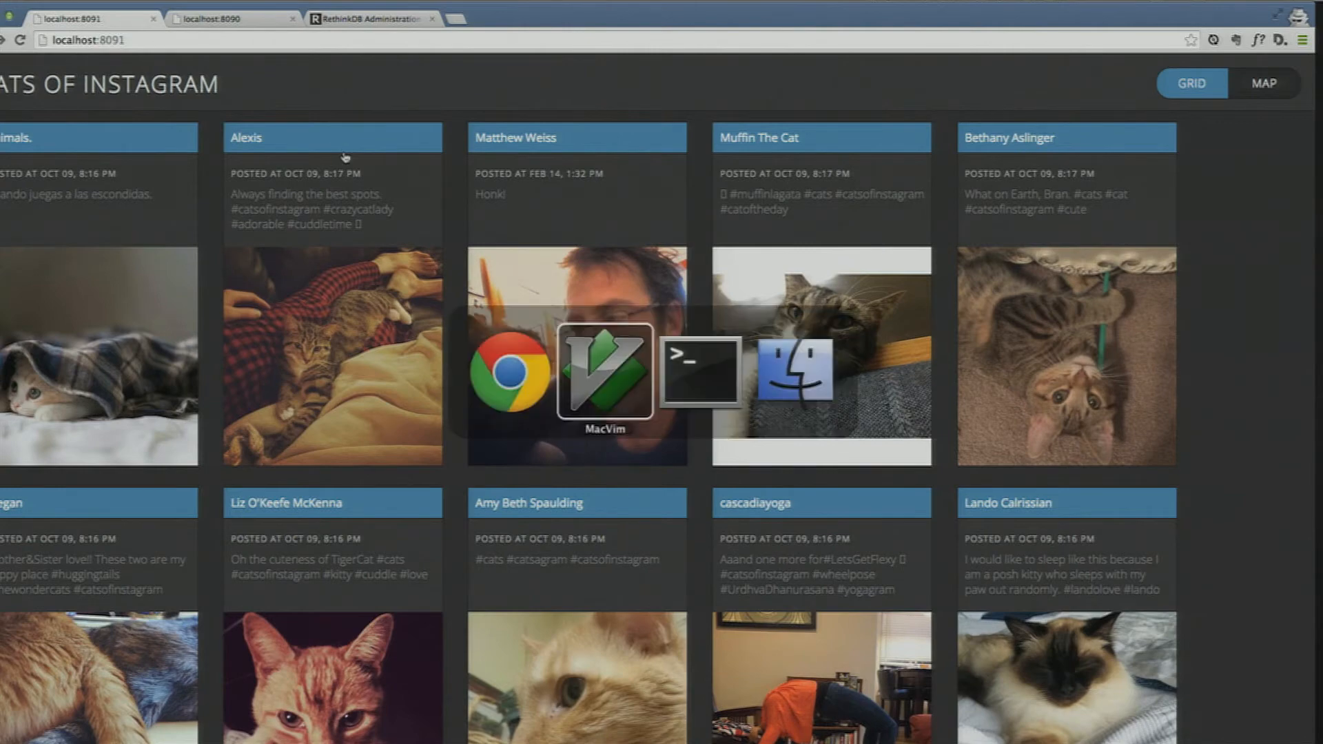
Show the Cats of Instagram app.js /publish/photo handler inserting into the instacat table
click(605, 371)
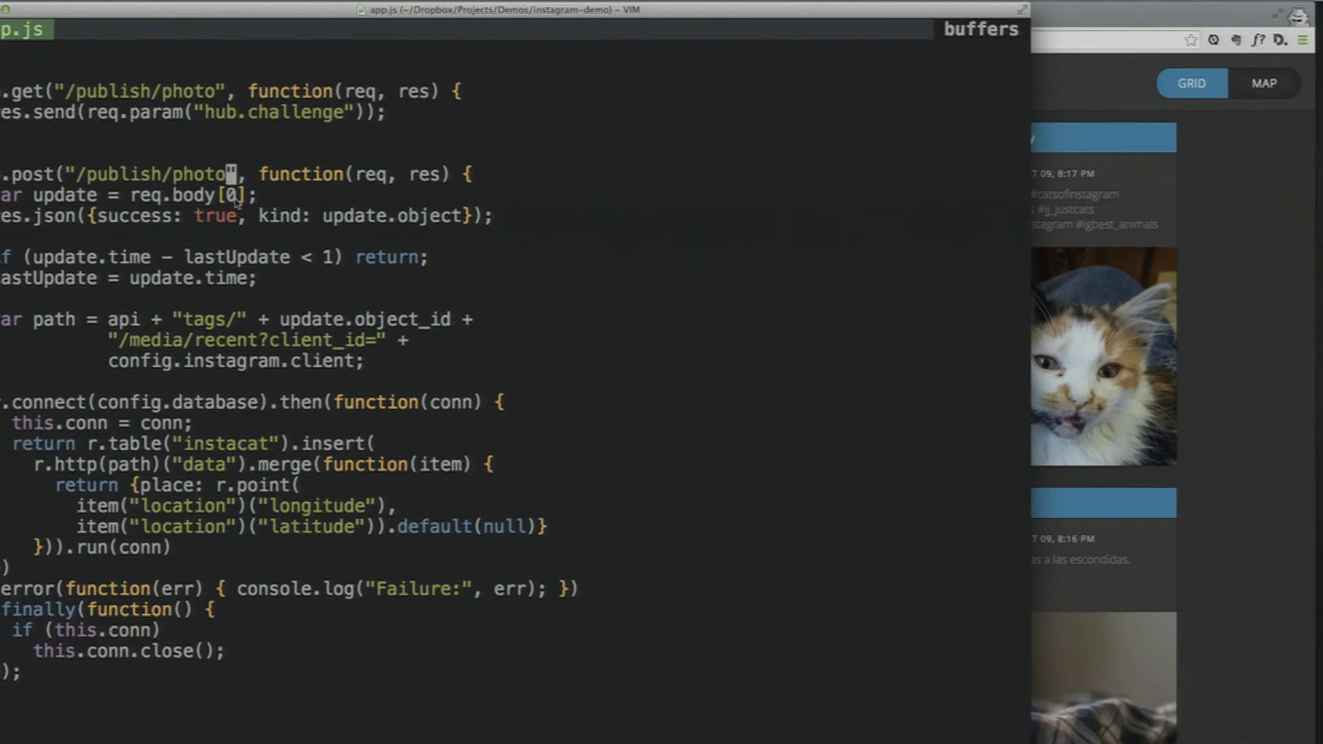
scroll(down, 3)
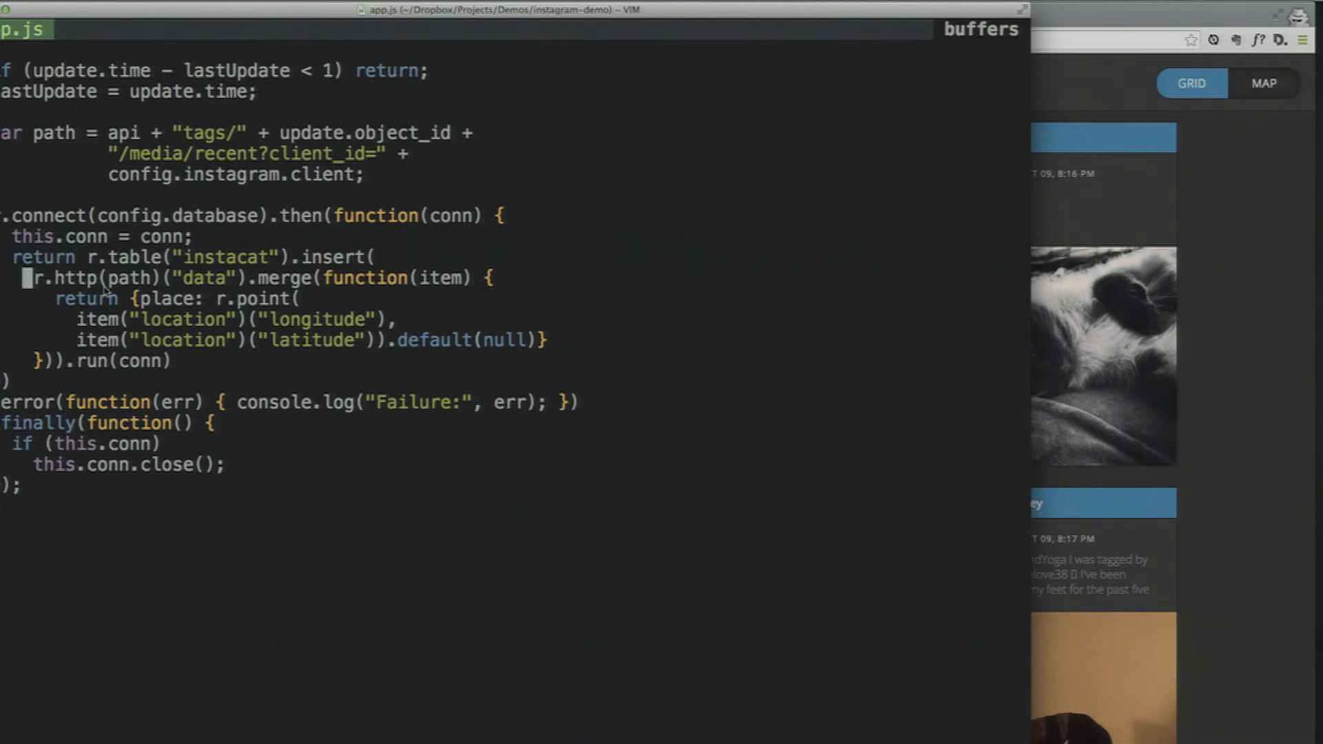
mouse_move(235, 339)
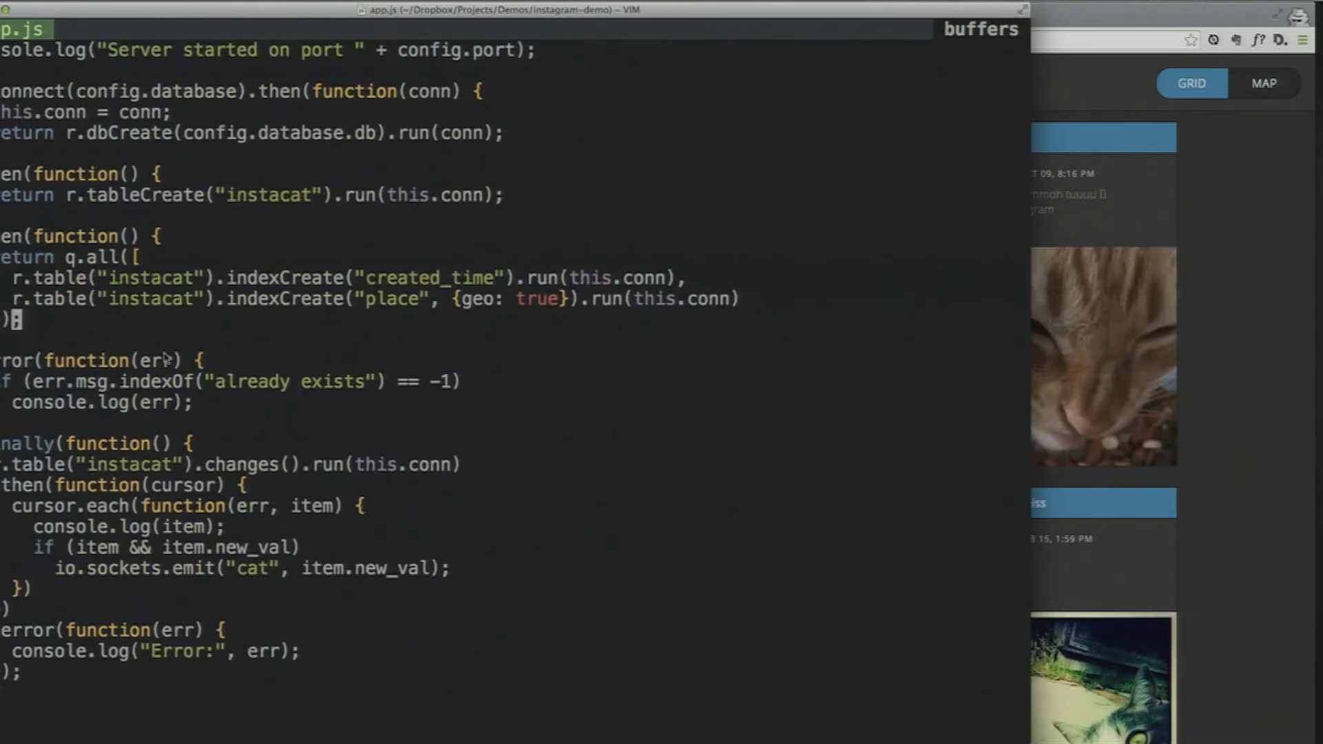
scroll(down, 3)
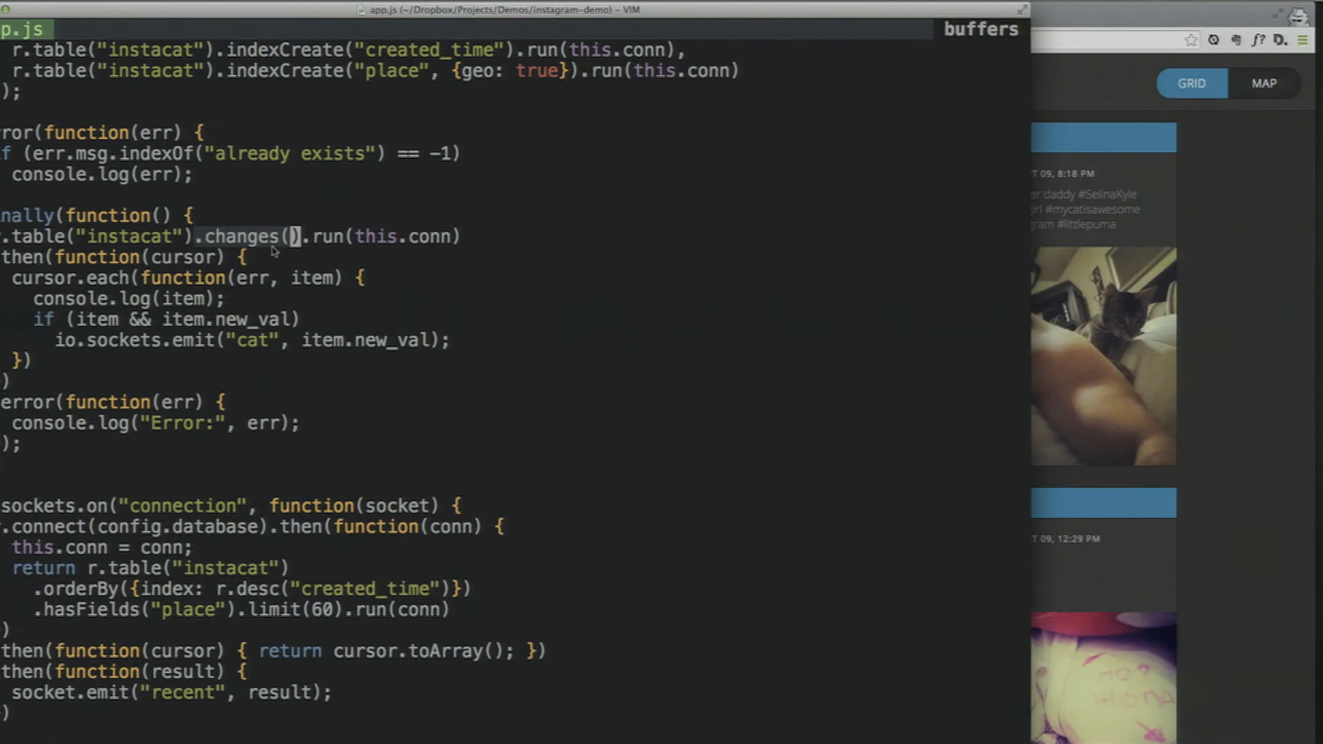
mouse_move(227, 235)
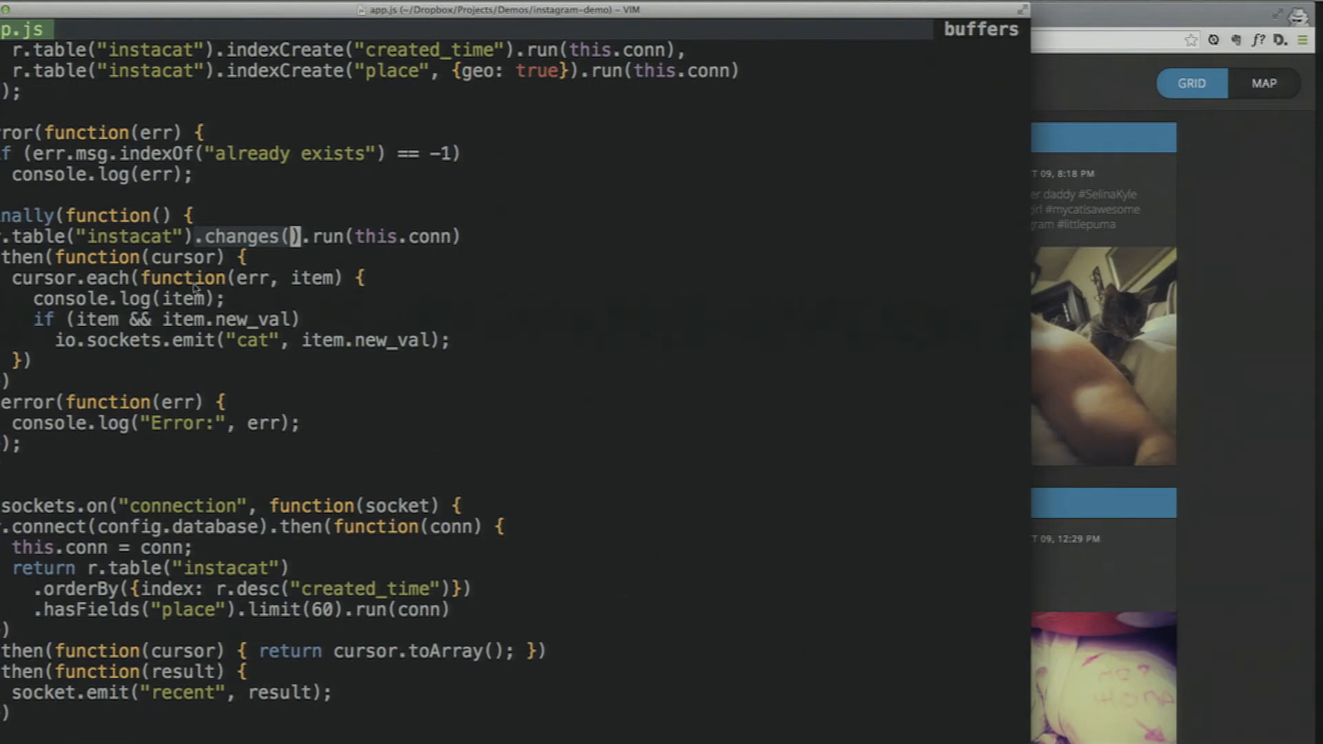
mouse_move(84, 330)
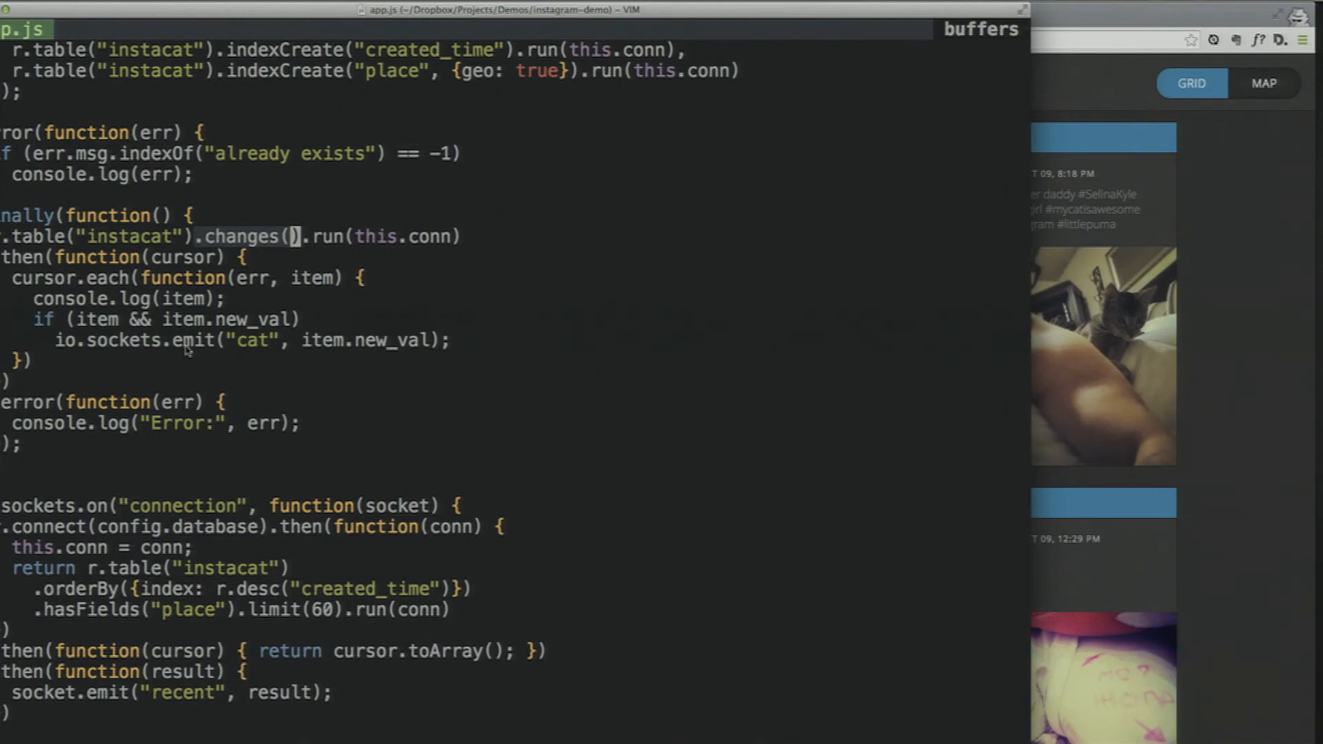
mouse_move(289, 342)
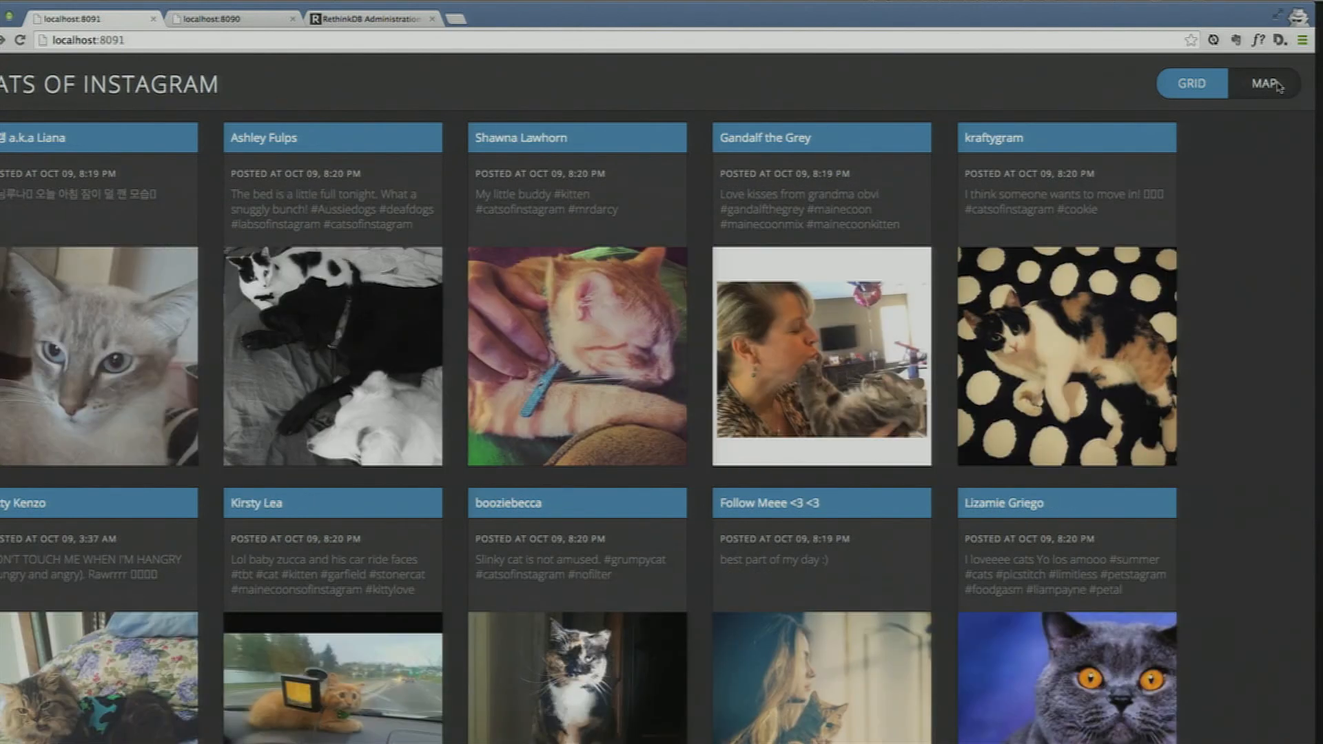
Toggle Cats of Instagram to the MAP view with cat post markers plotted worldwide
click(1264, 84)
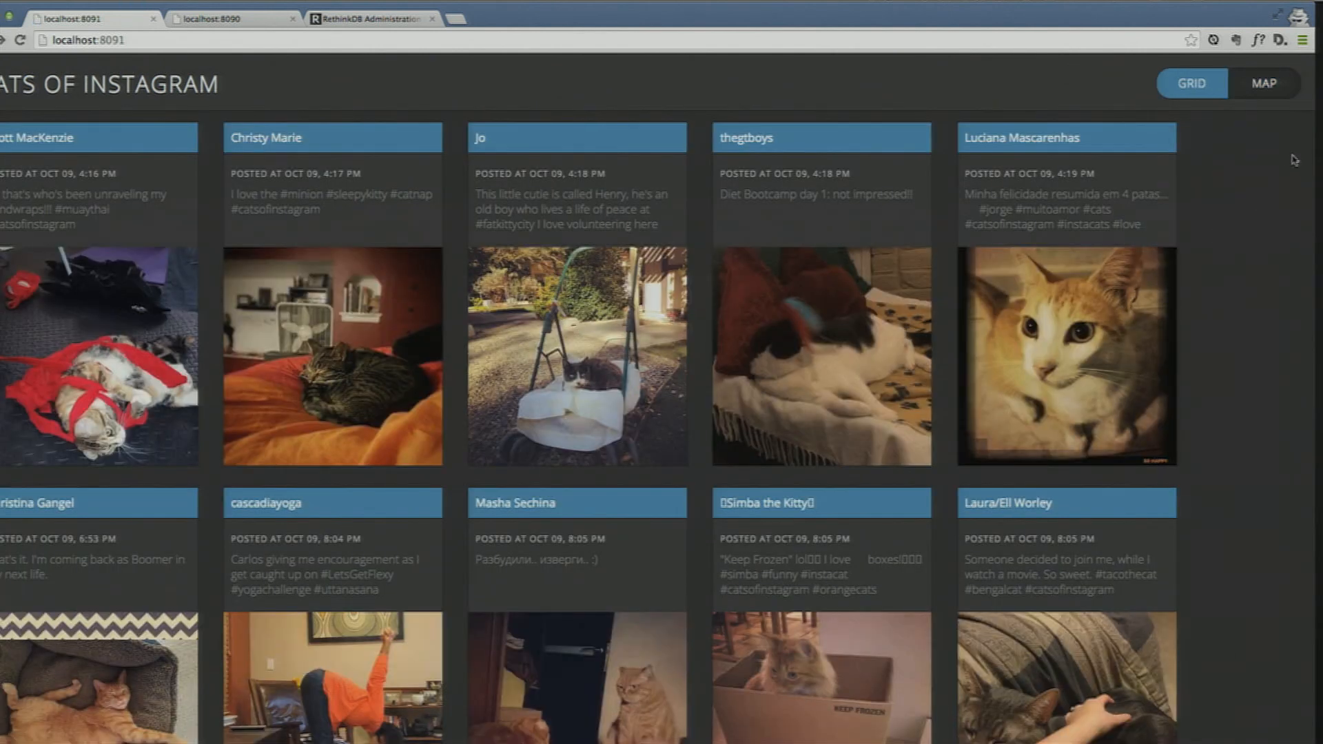
click(1265, 83)
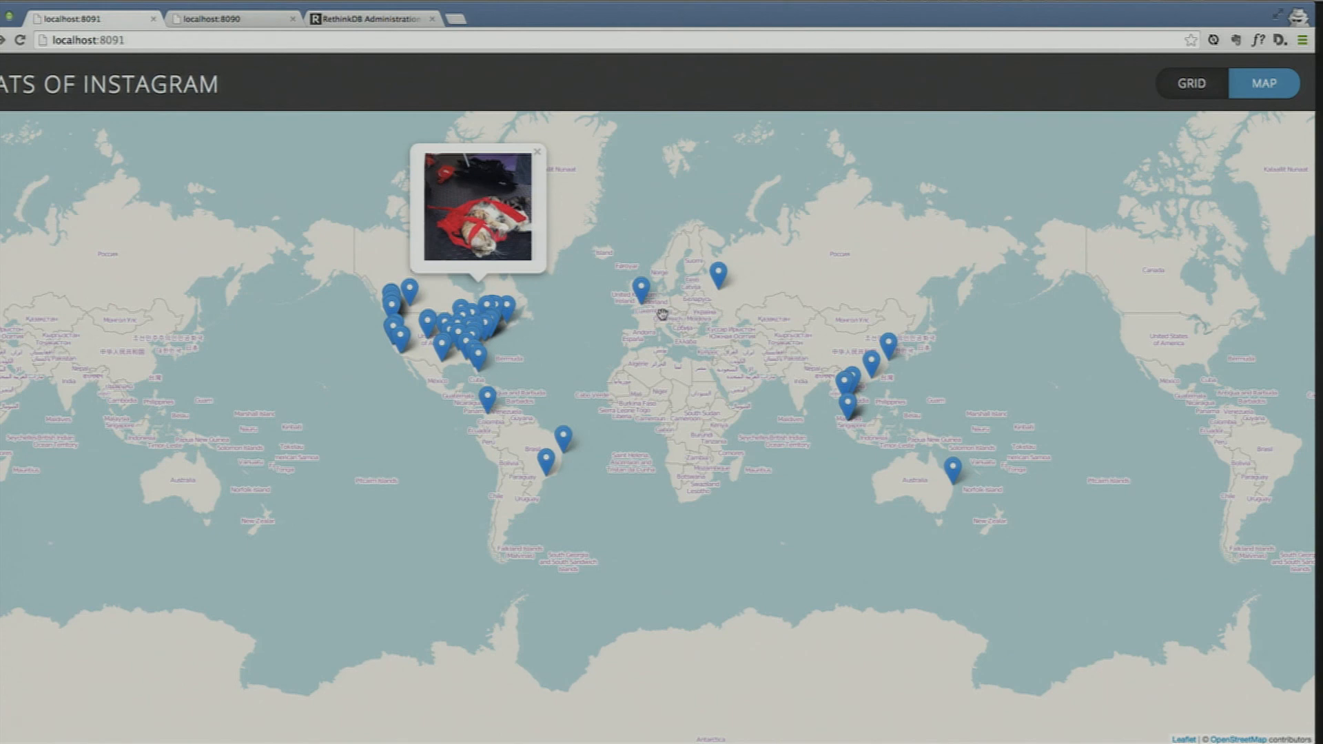
Show the cat photo popups for a Central America marker, then a western US marker
click(644, 288)
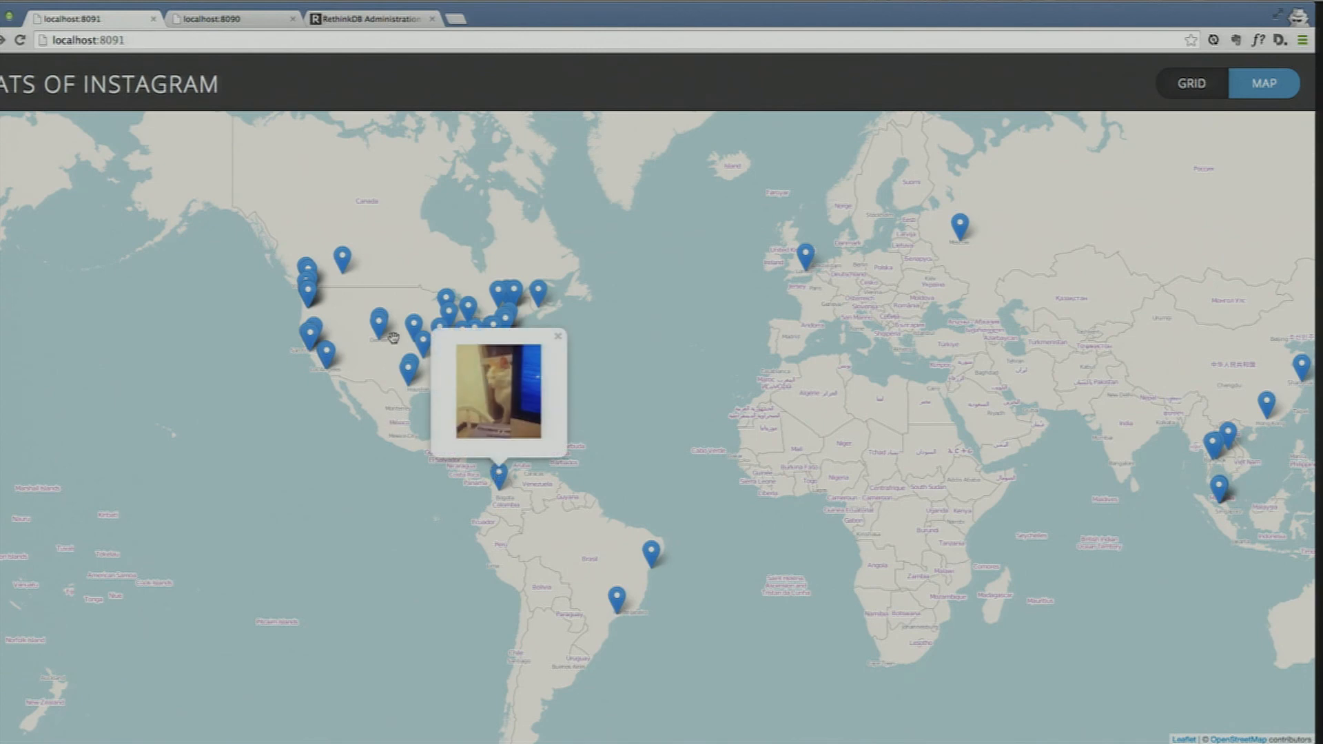
click(375, 322)
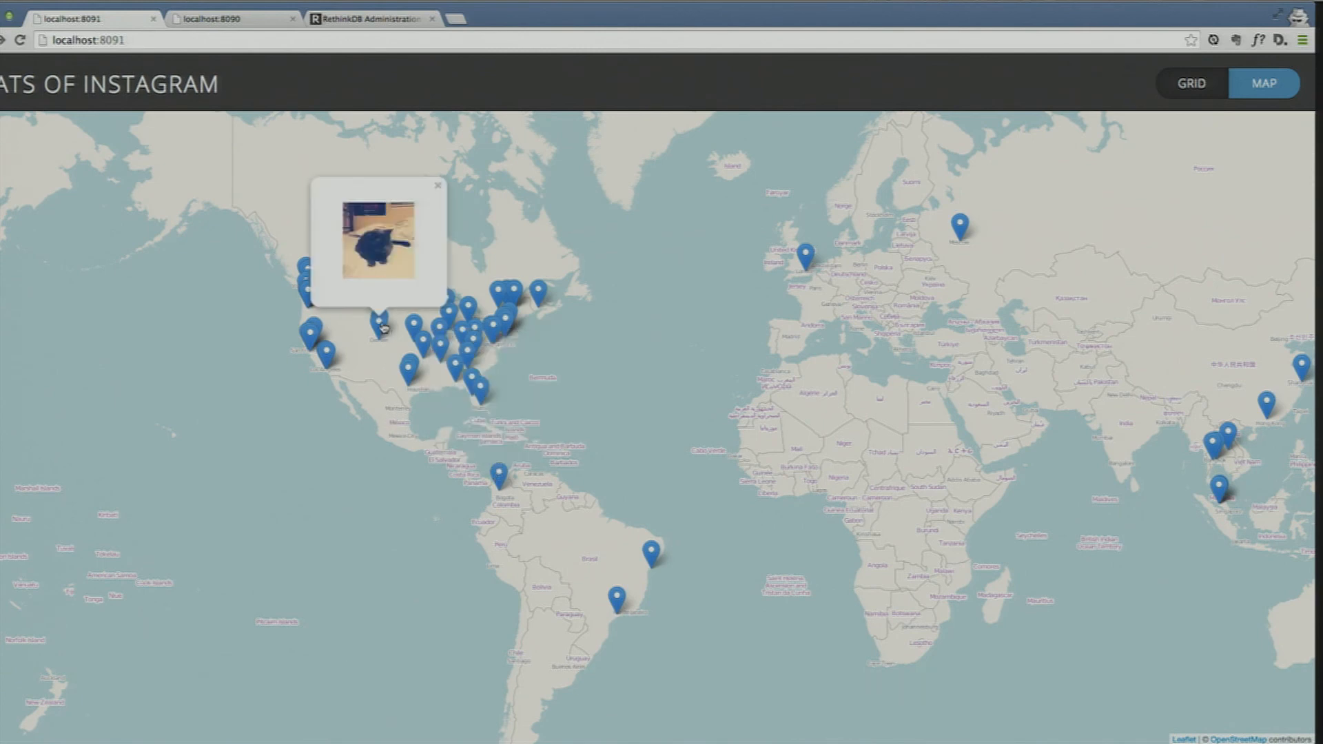